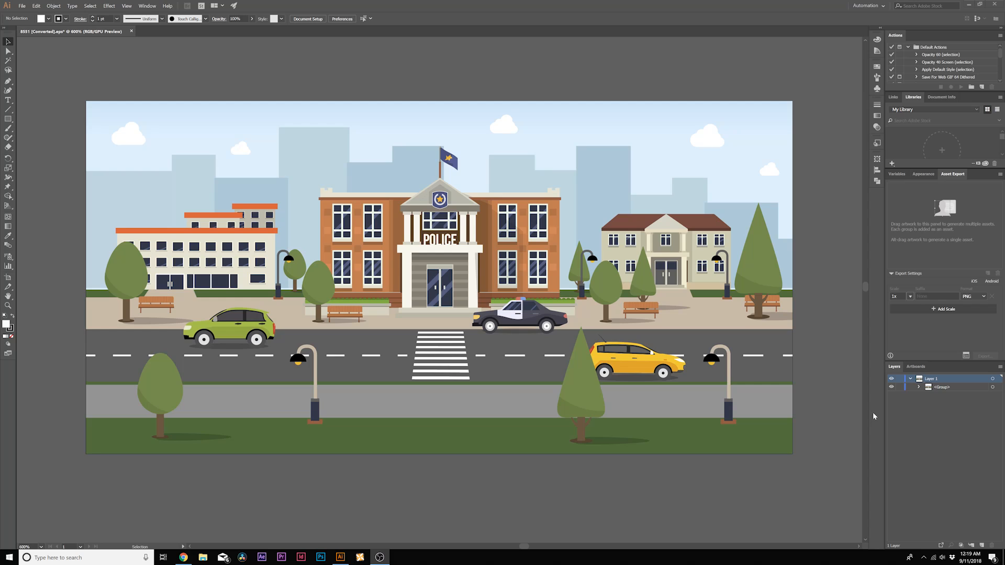
mouse_move(872, 414)
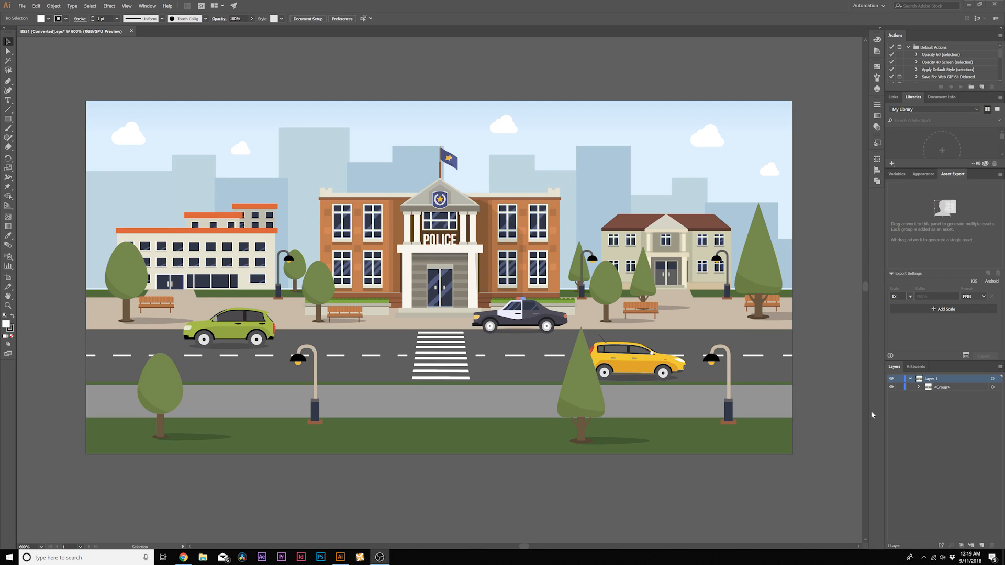
mouse_move(800, 391)
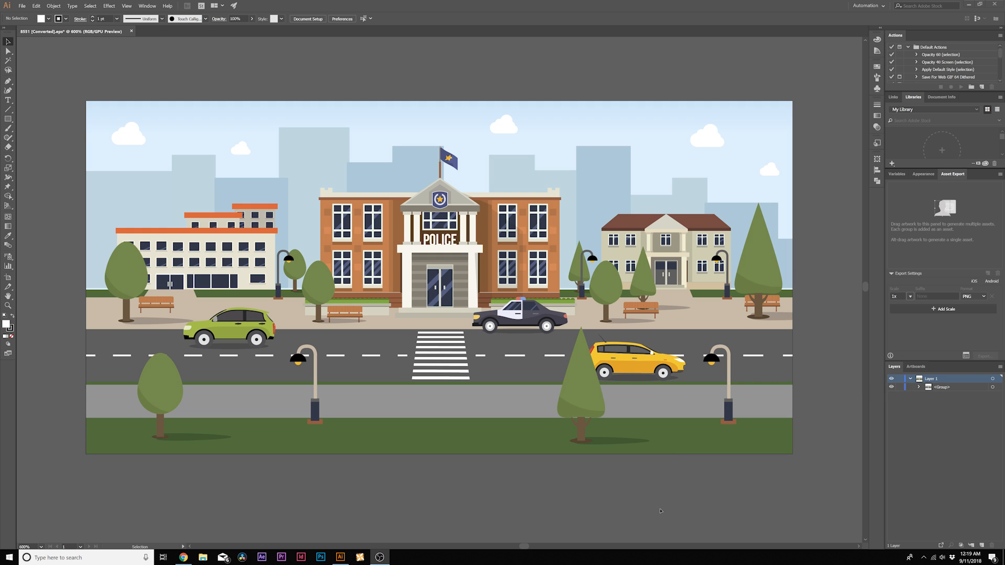
- Add a new layer, move the yellow car group into it, and name it Yellow Car
click(911, 377)
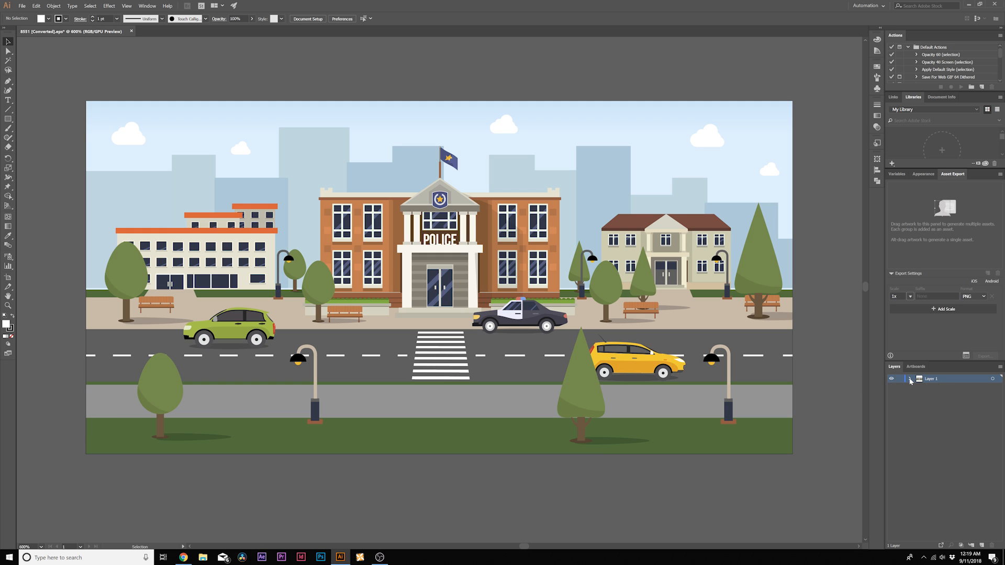
click(918, 379)
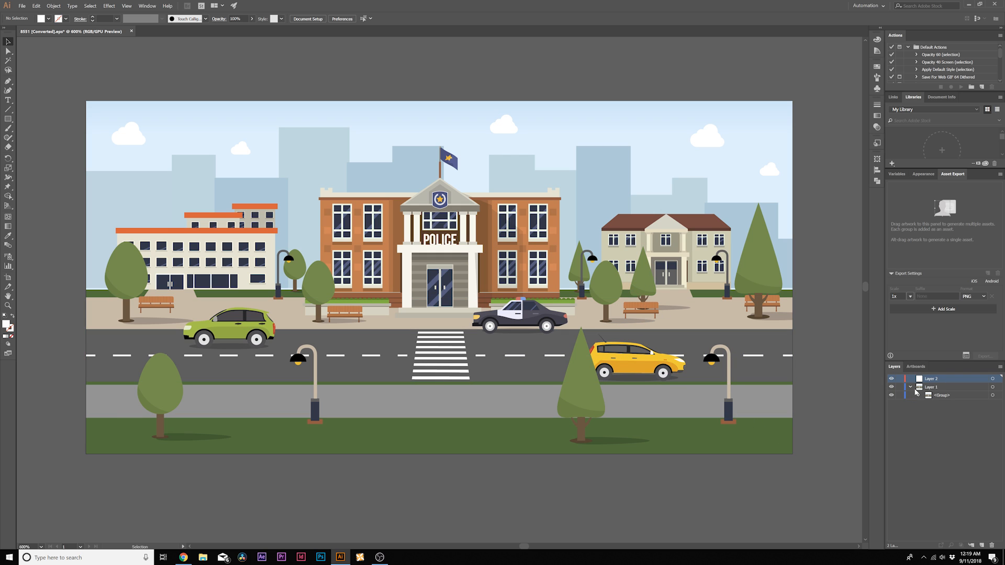
click(911, 386)
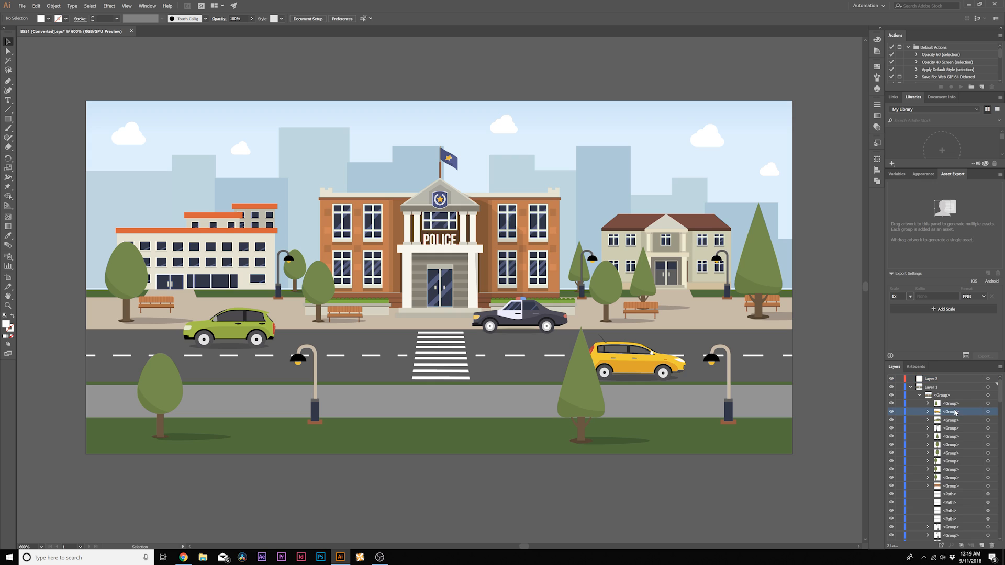
click(890, 411)
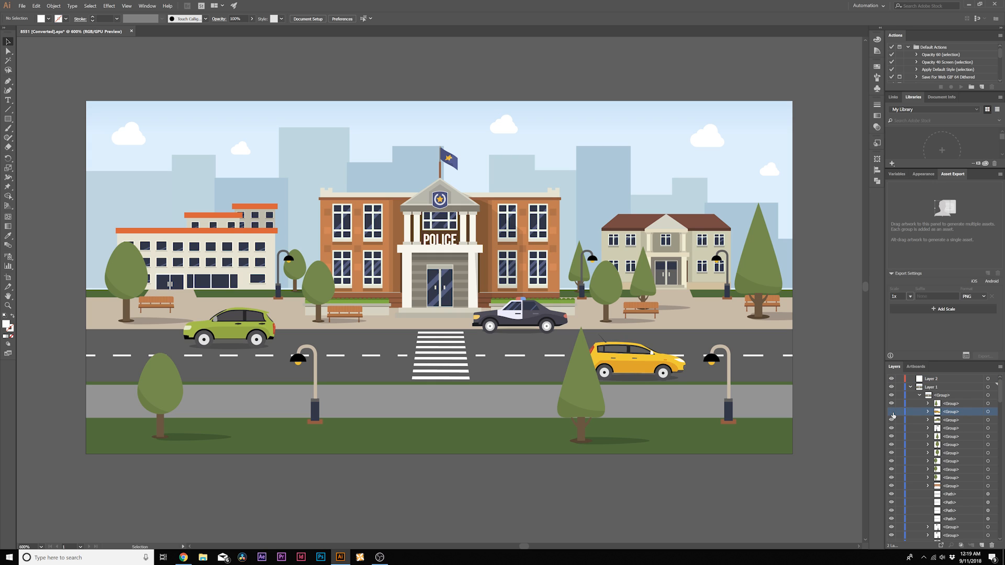
click(933, 386)
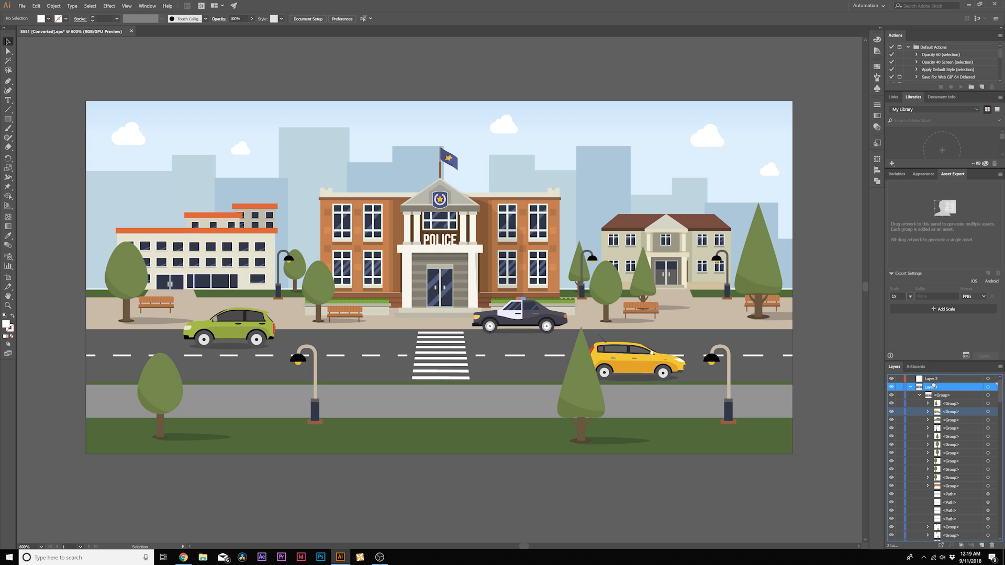
click(932, 386)
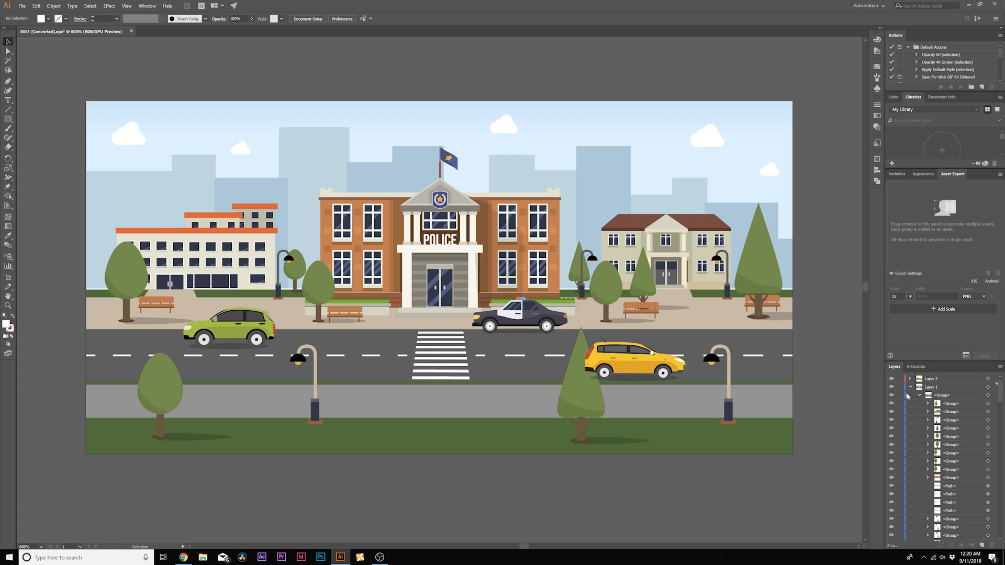
click(910, 386)
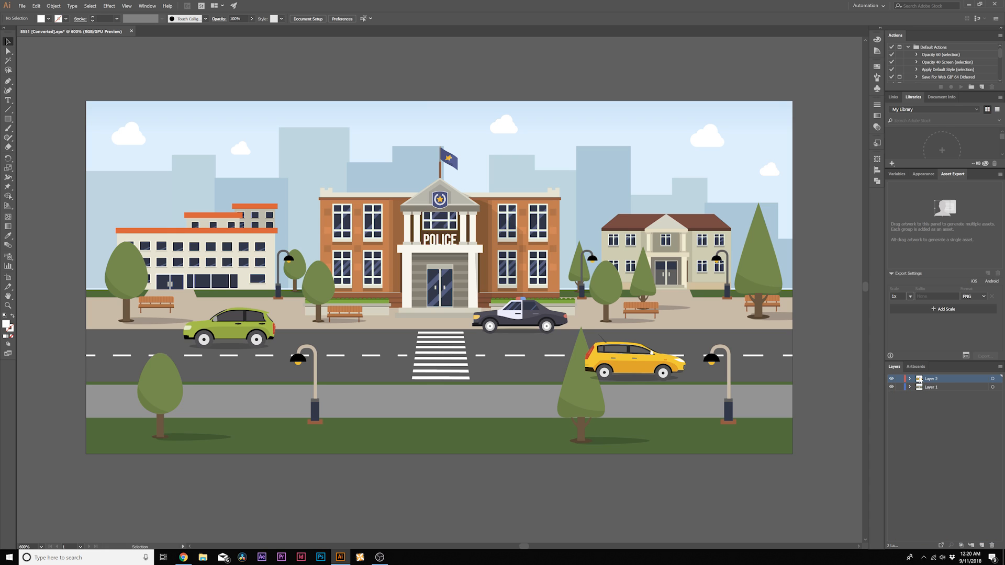
double_click(931, 378)
text(Yellow Car)
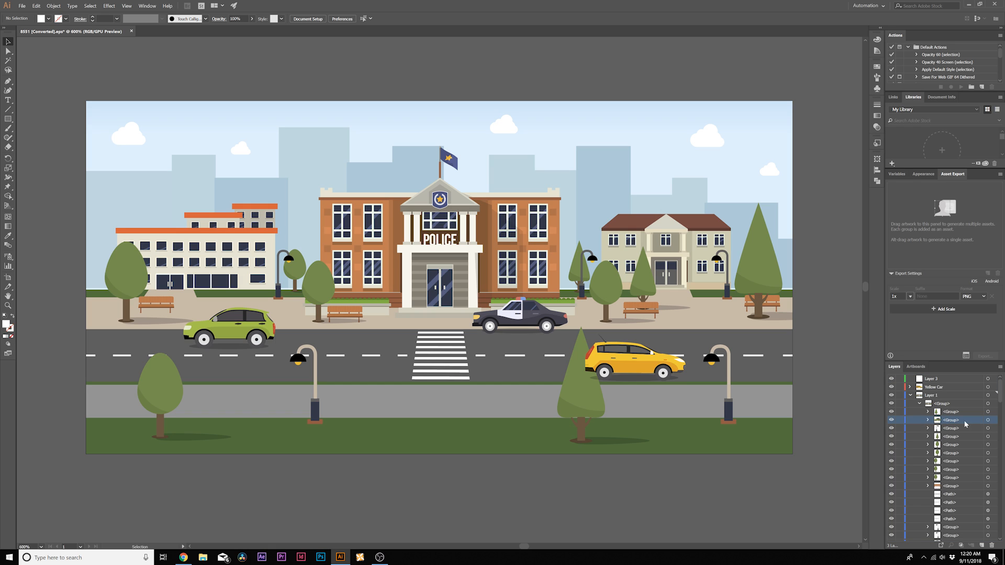
- Review the 30 named layers and save City.ai
click(933, 386)
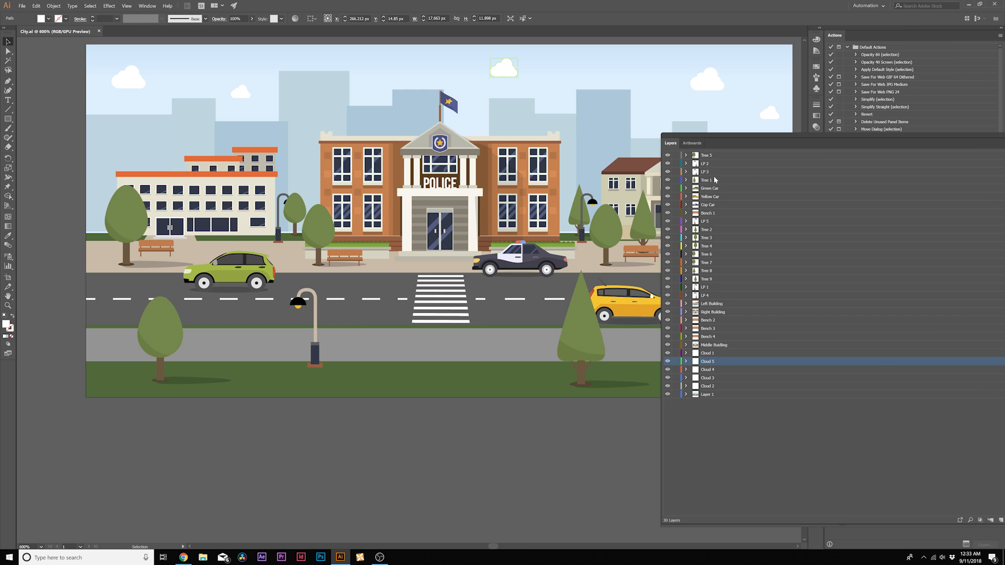
mouse_move(733, 375)
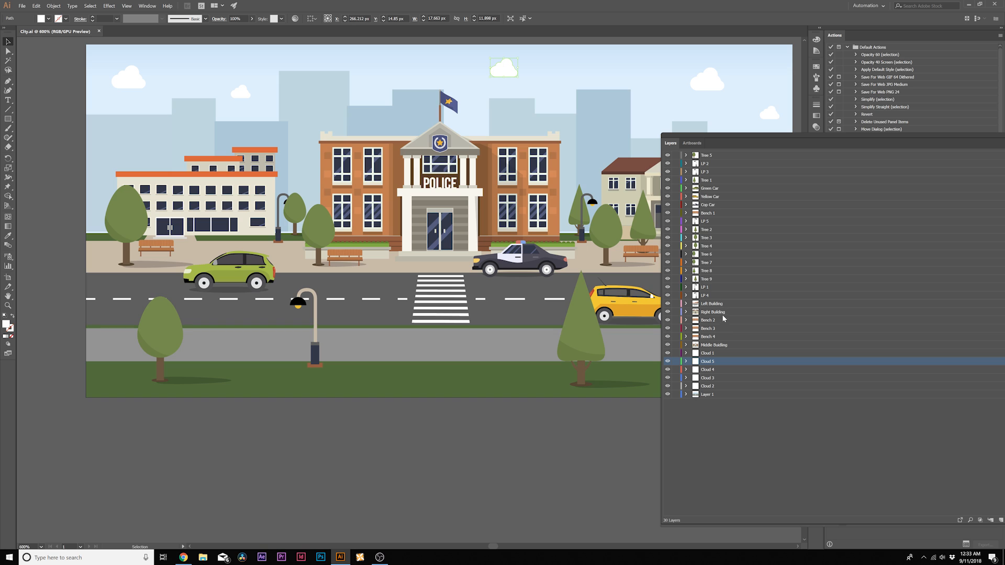
mouse_move(724, 186)
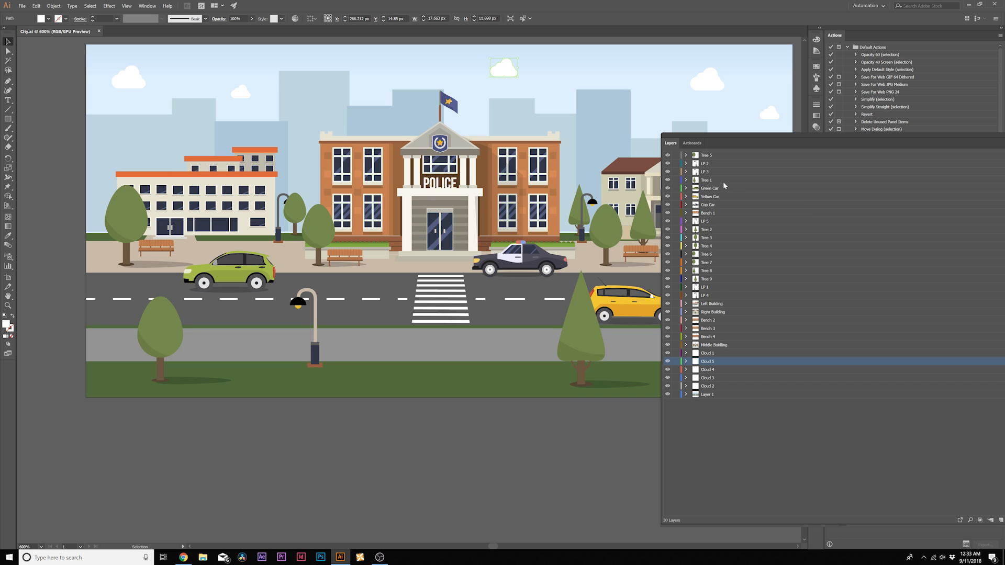
mouse_move(713, 206)
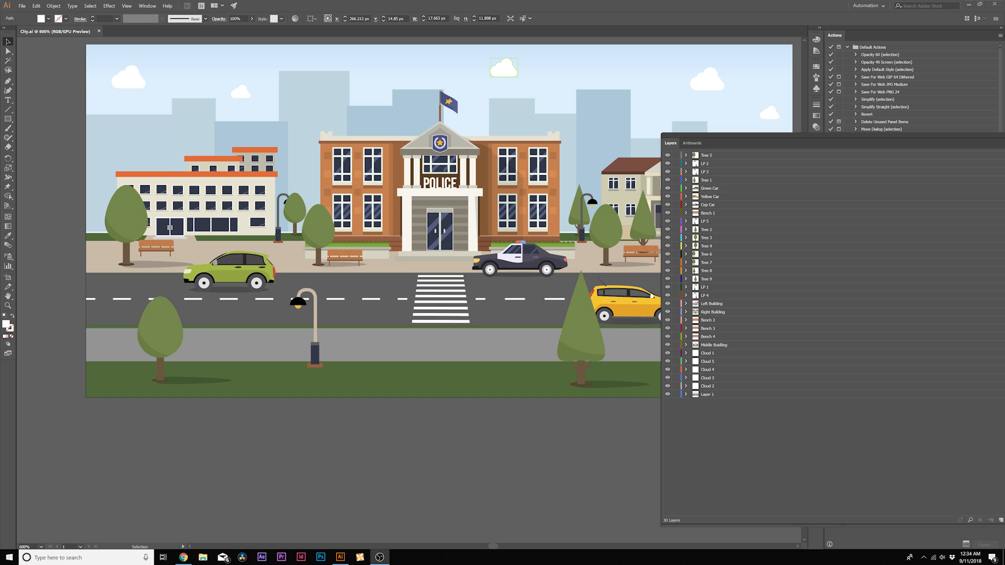
click(22, 6)
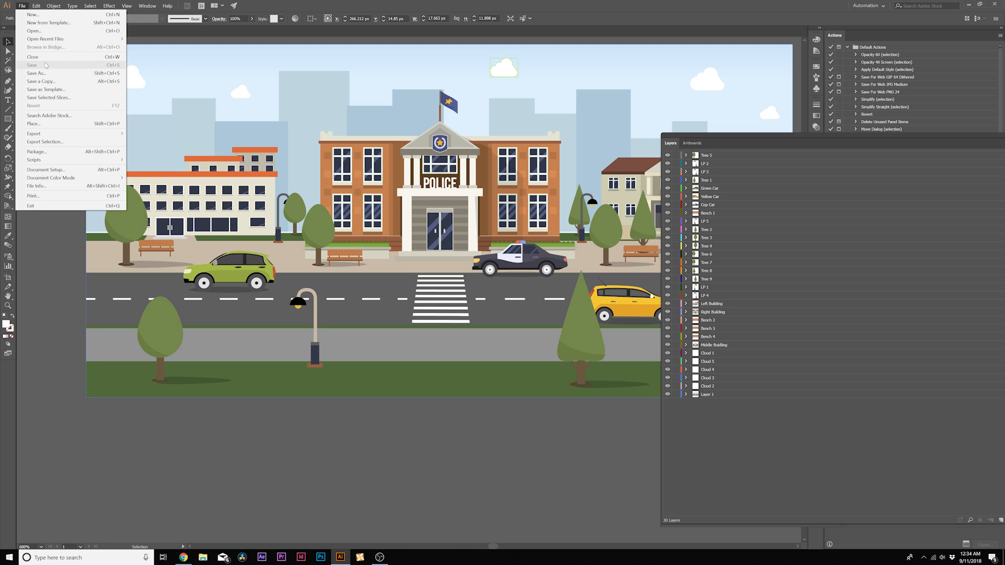
mouse_move(515, 460)
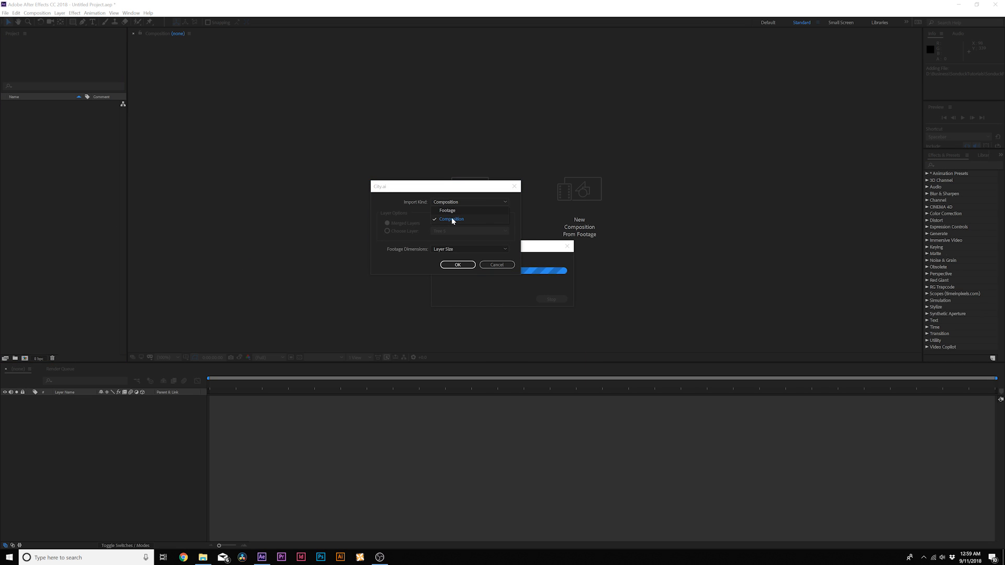
- Import City.ai as a Composition with layer-size footage and open the City comp
click(450, 219)
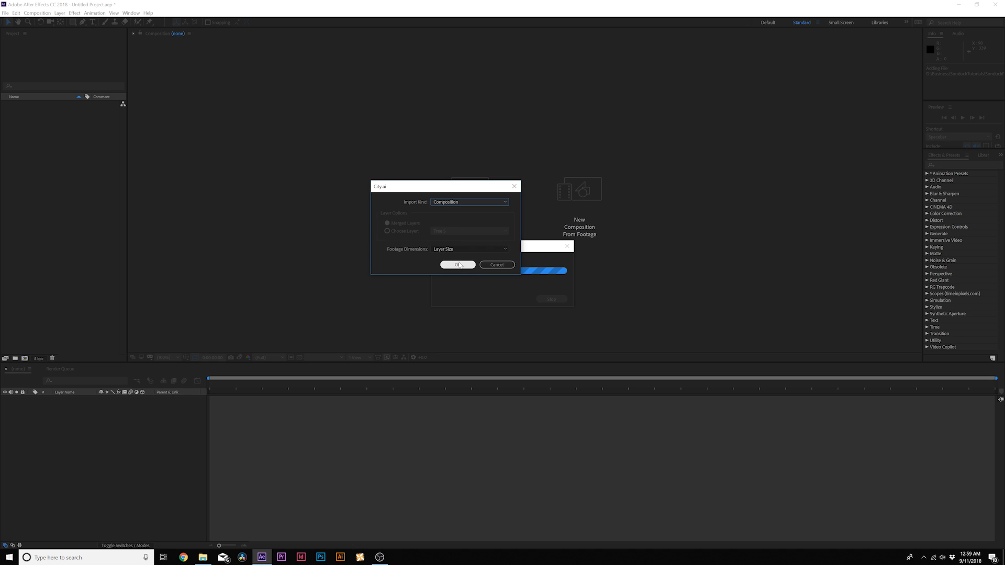
click(458, 264)
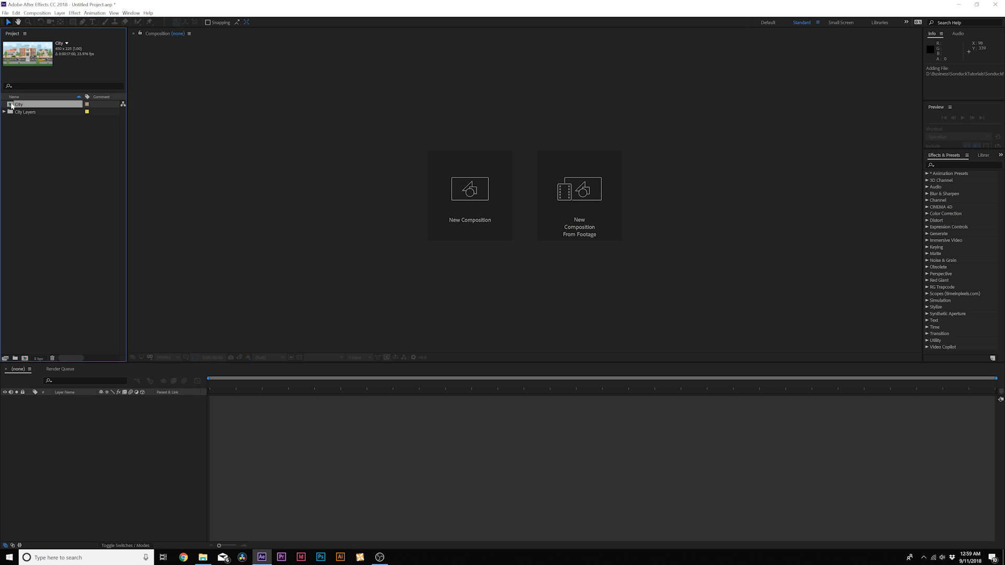
double_click(18, 104)
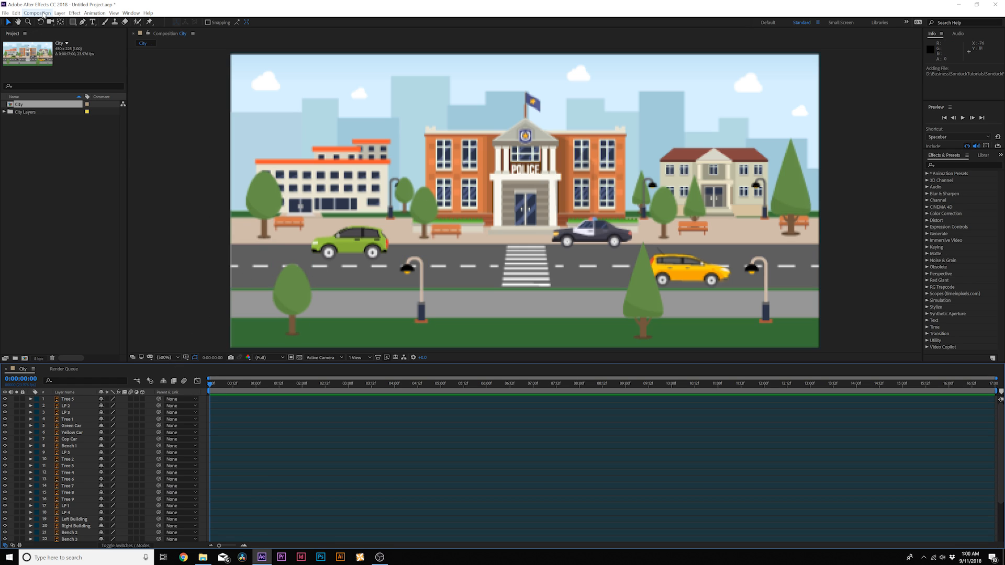
- Resize the City composition to 1920×1080 and add a null object
click(36, 13)
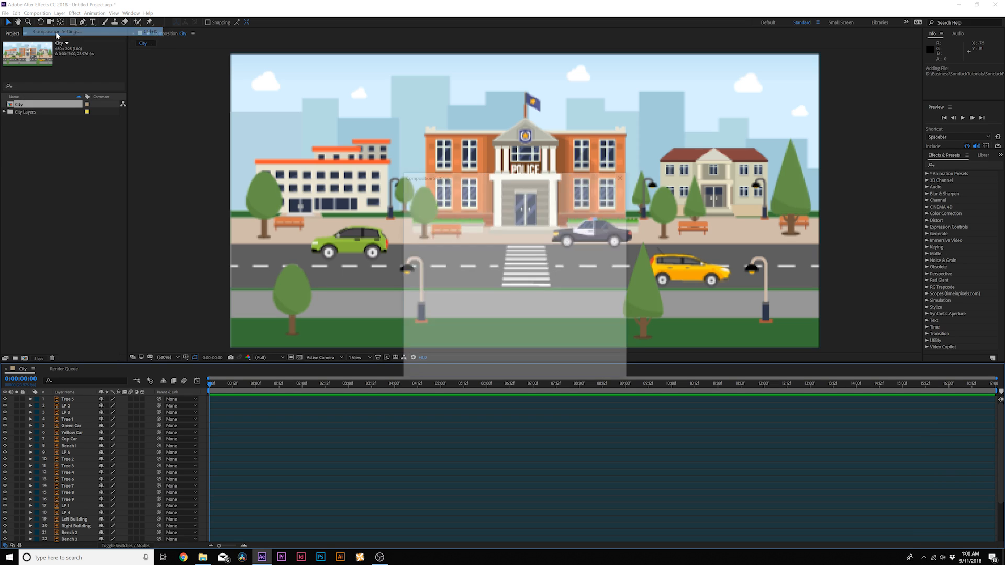
click(56, 32)
text(1080)
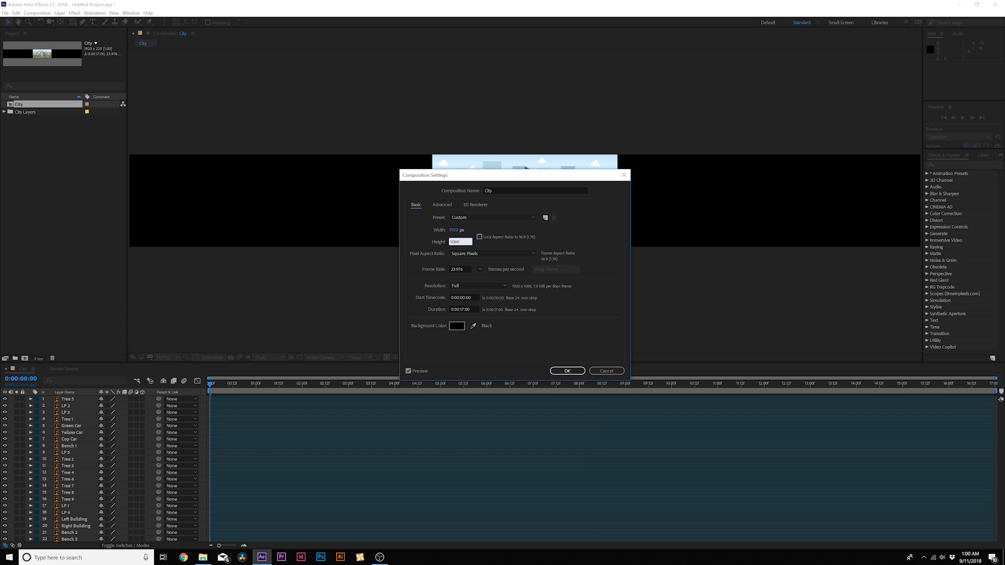
click(566, 371)
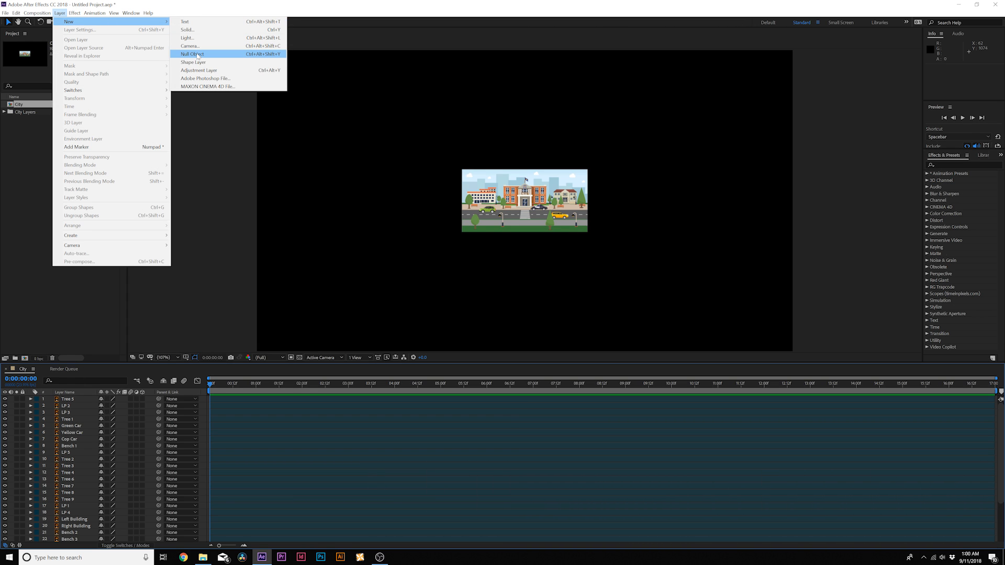
click(192, 54)
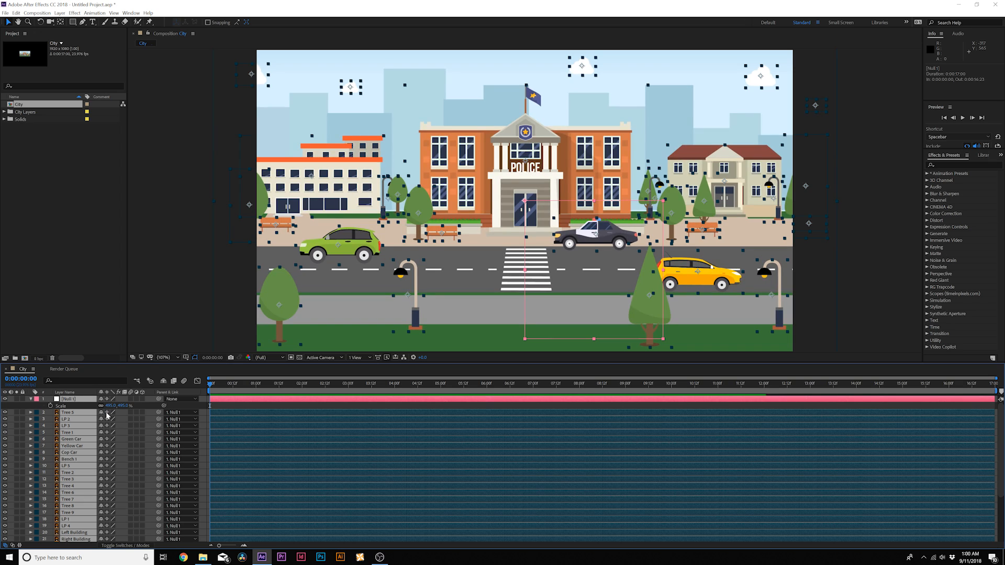
mouse_move(433, 177)
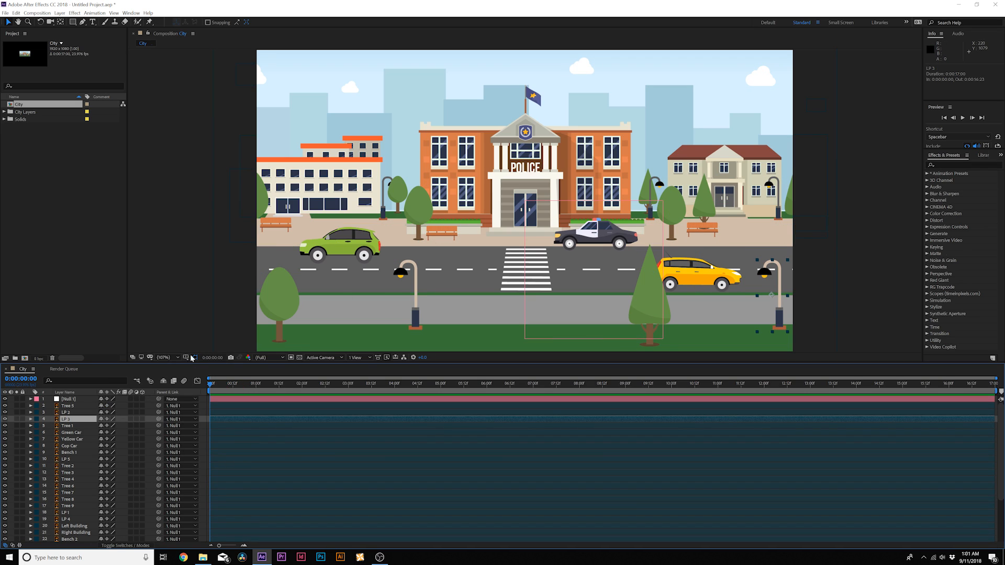
- Keyframe Green Car and Yellow Car positions at 0s and 9s at opposite road ends
click(70, 431)
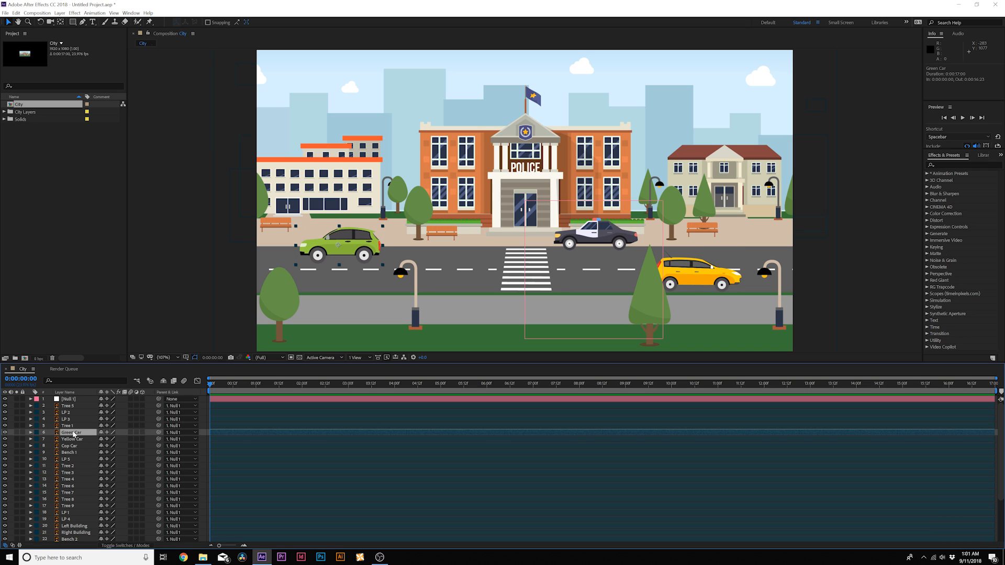
click(30, 431)
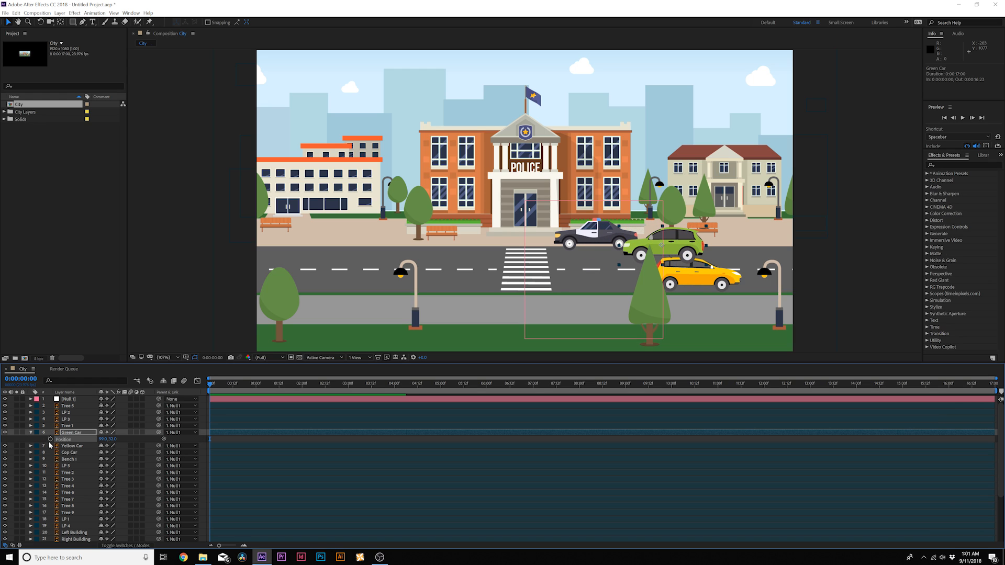
click(328, 383)
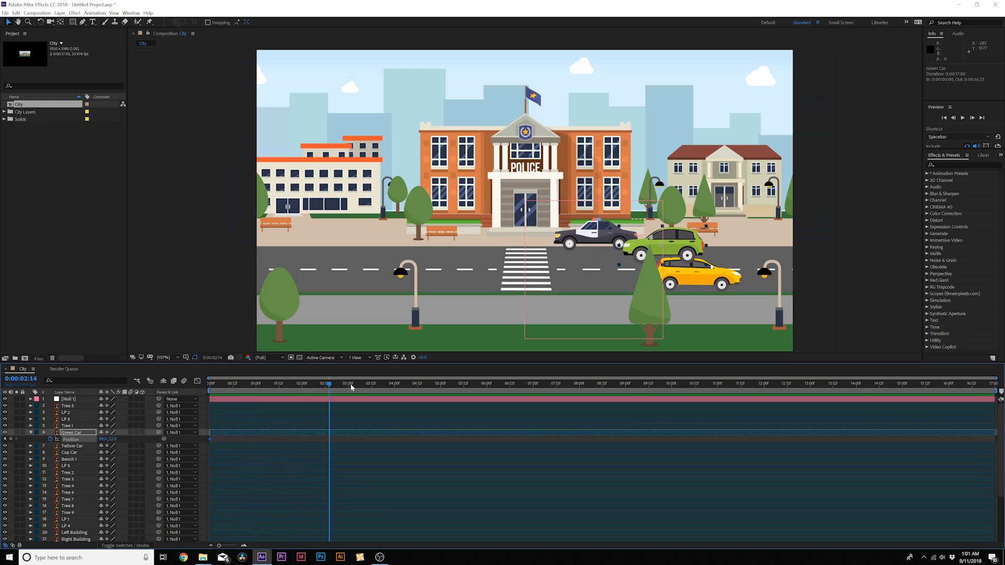
click(612, 382)
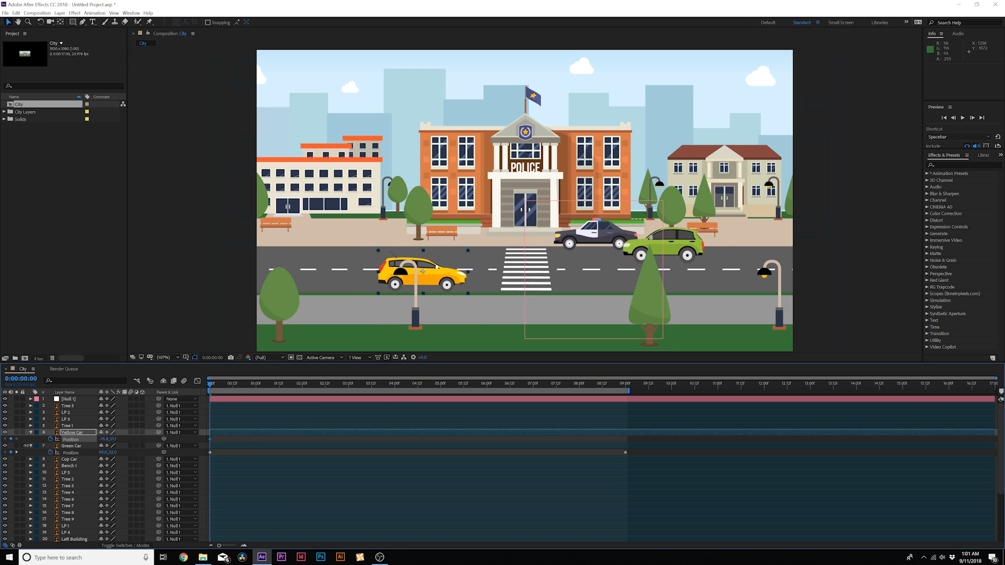
click(629, 384)
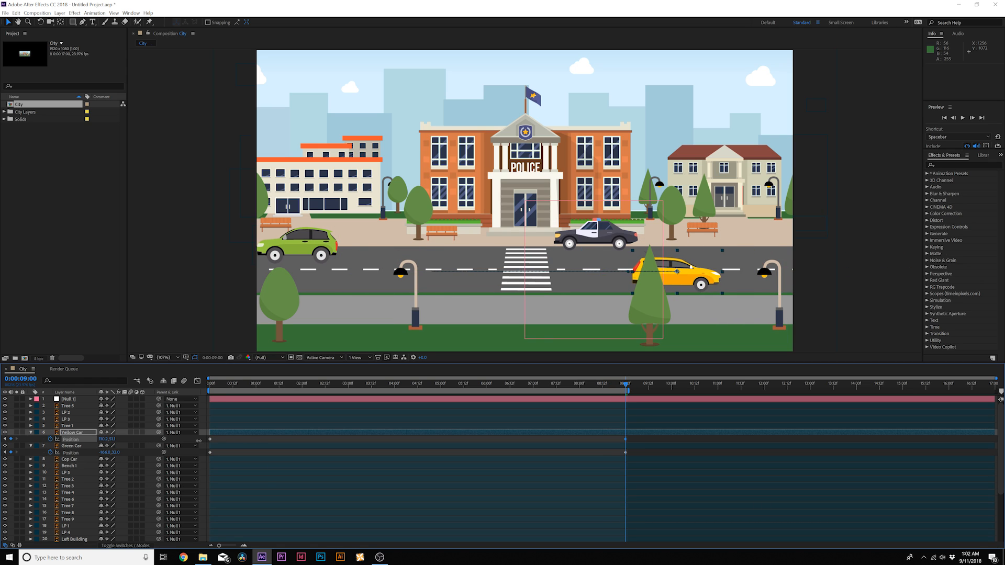
key(space)
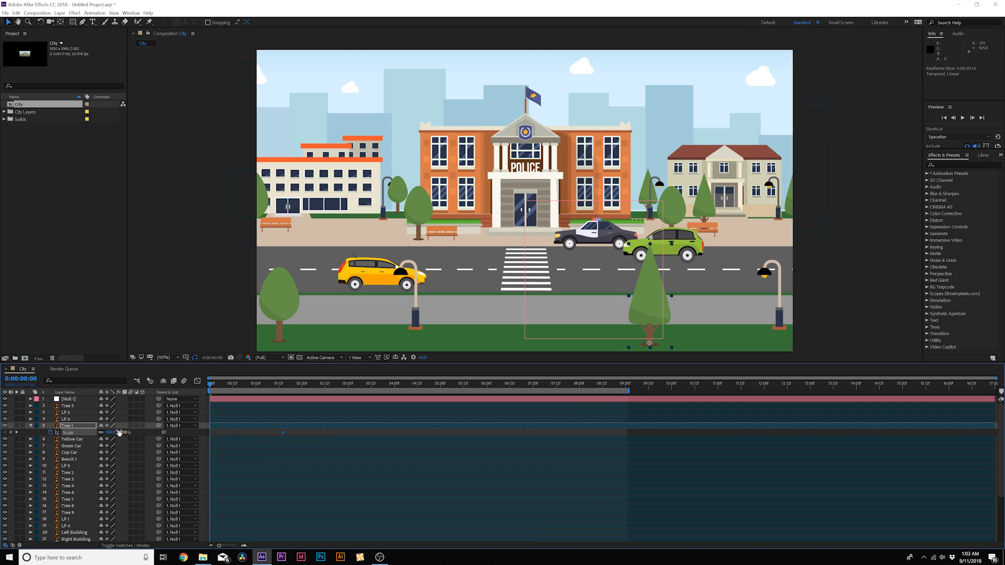
- Keyframe Tree 1's scale starting at 0% so it grows in
double_click(120, 432)
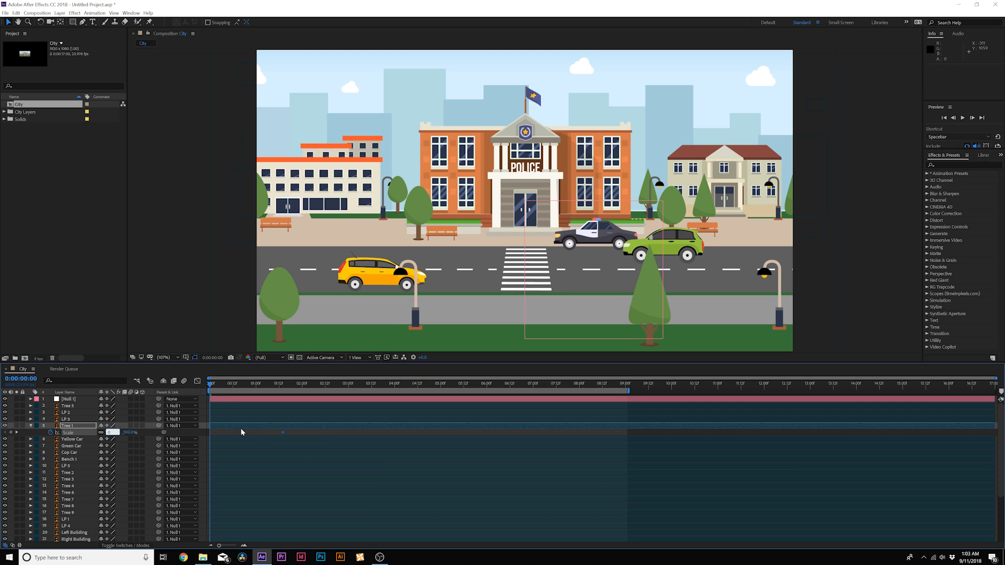
click(282, 382)
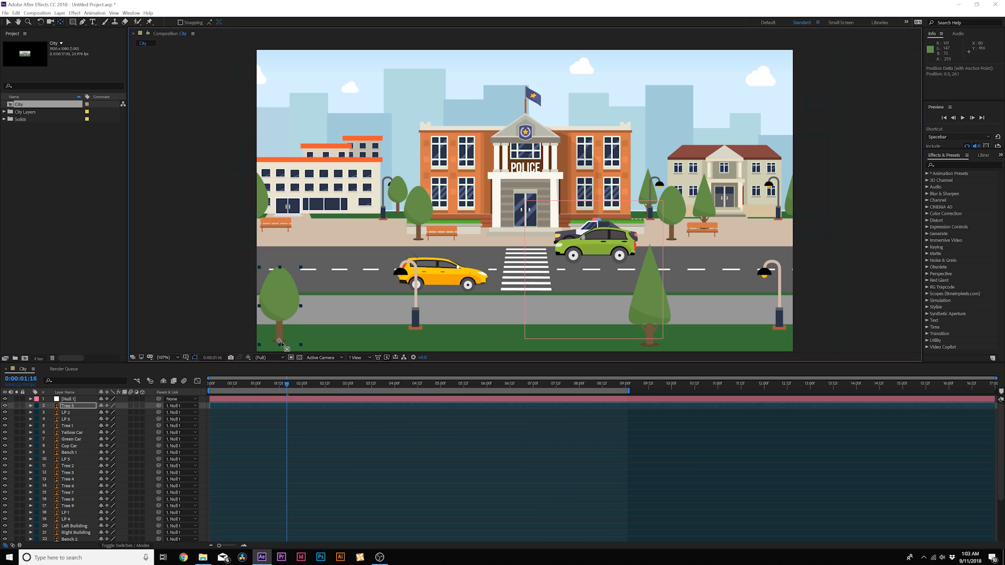
click(962, 117)
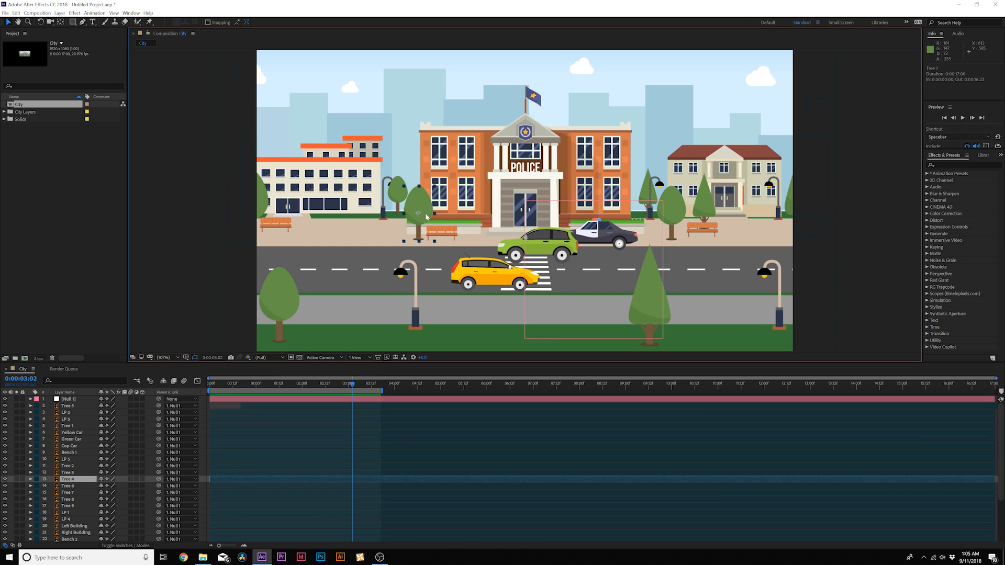
mouse_move(419, 236)
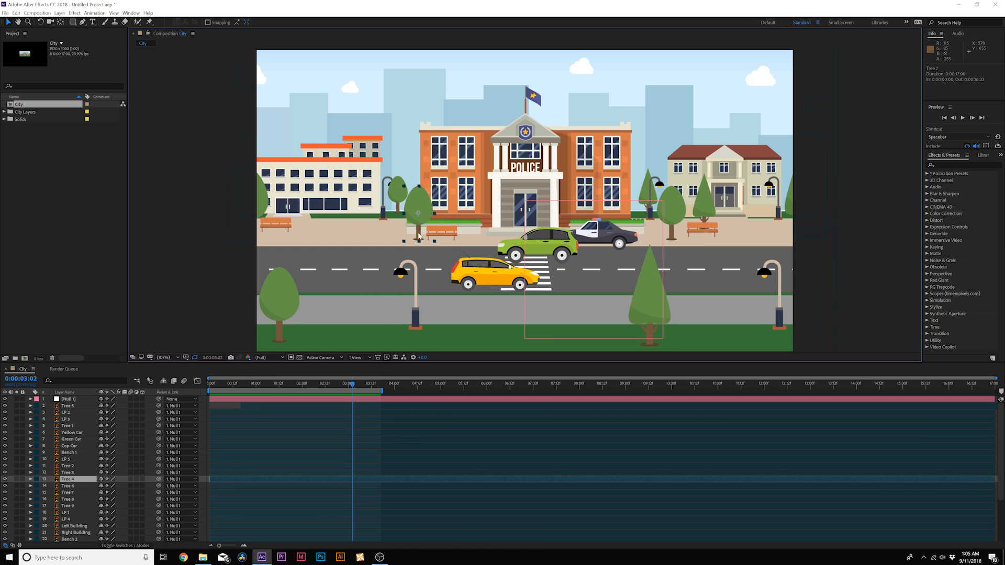
mouse_move(142, 447)
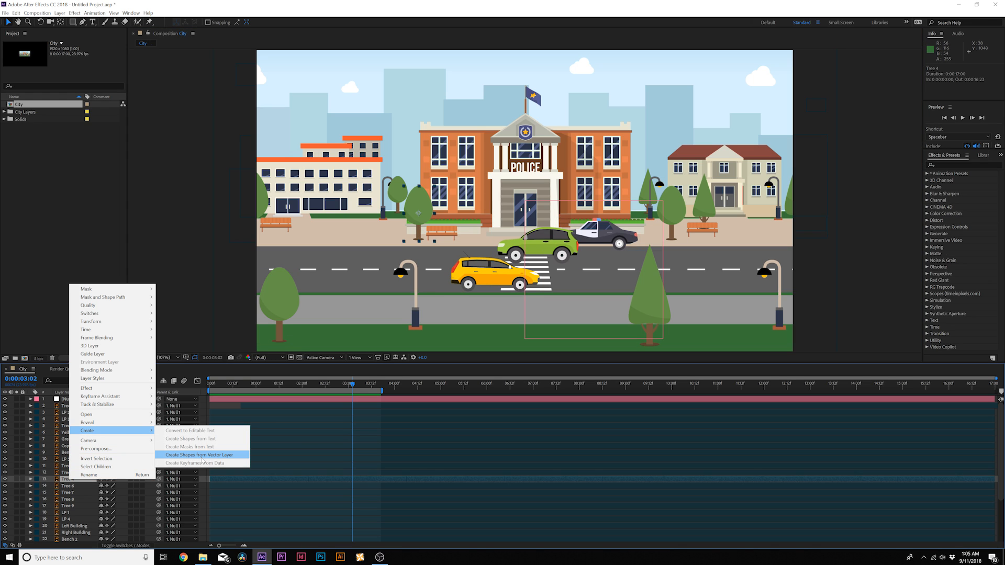
- Convert Tree 4 into shape outlines and reveal its contents
click(199, 455)
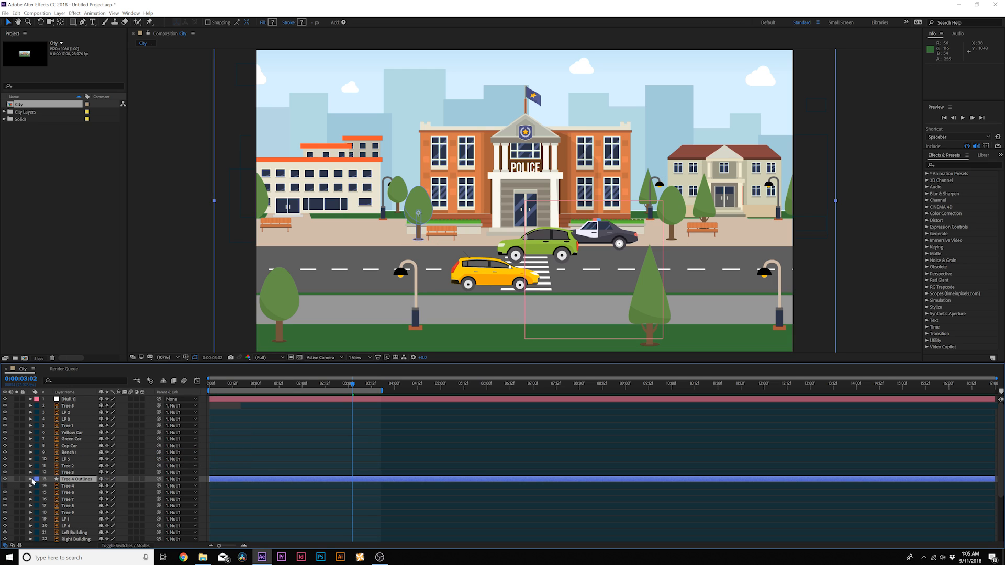
click(31, 479)
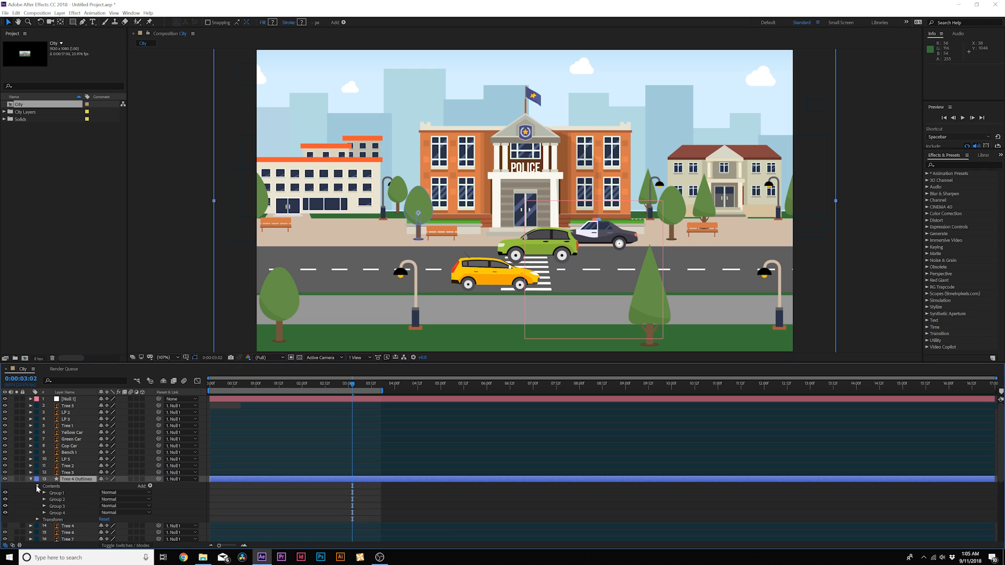
scroll(down, 3)
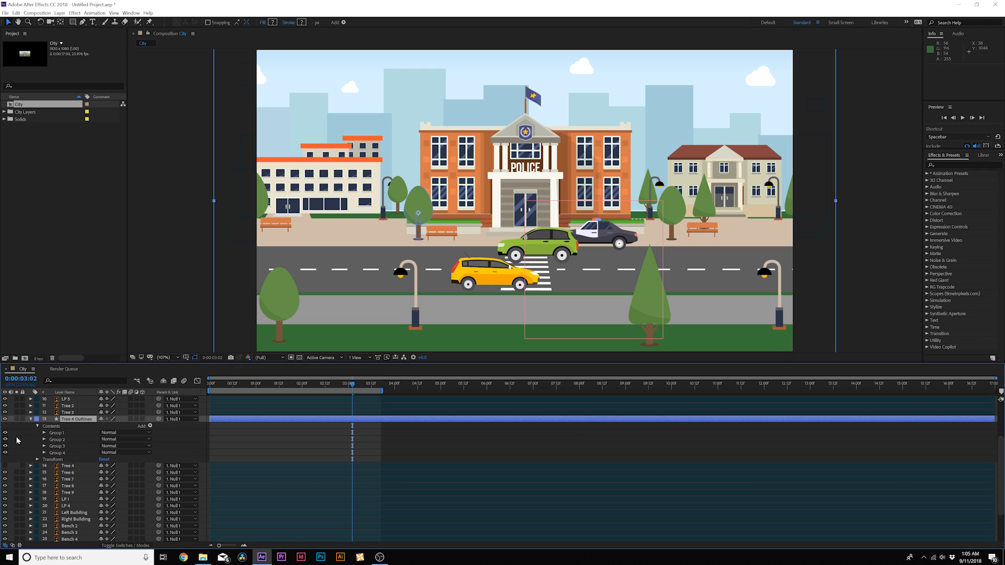
mouse_move(6, 440)
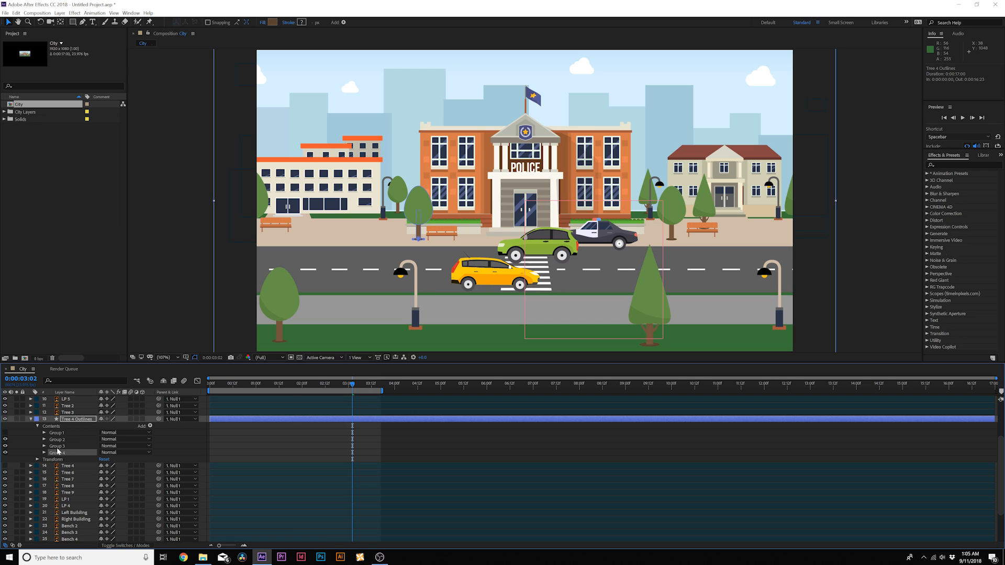
- Keyframe Group 3's scale from the composition start and preview the tree growing
click(43, 445)
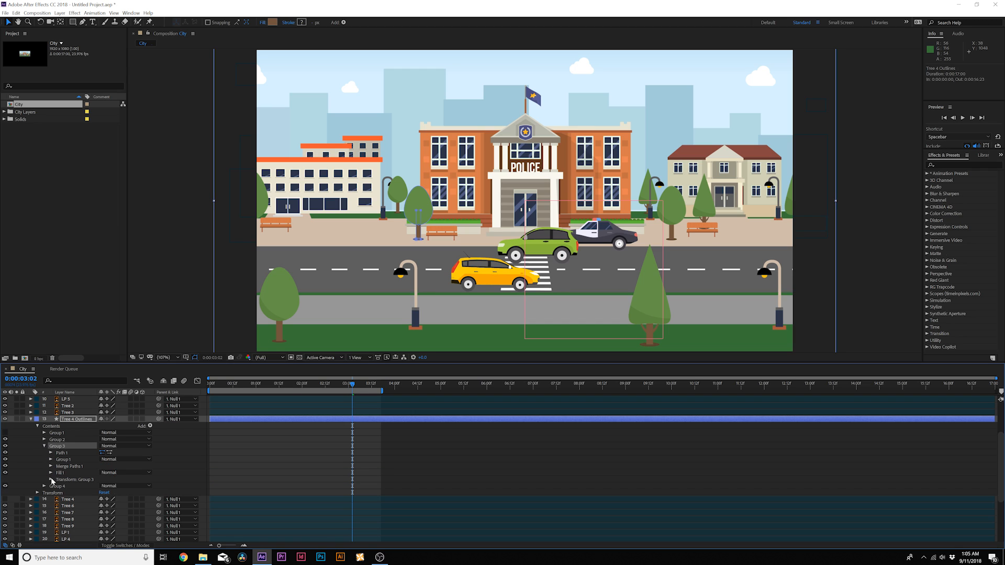
click(44, 479)
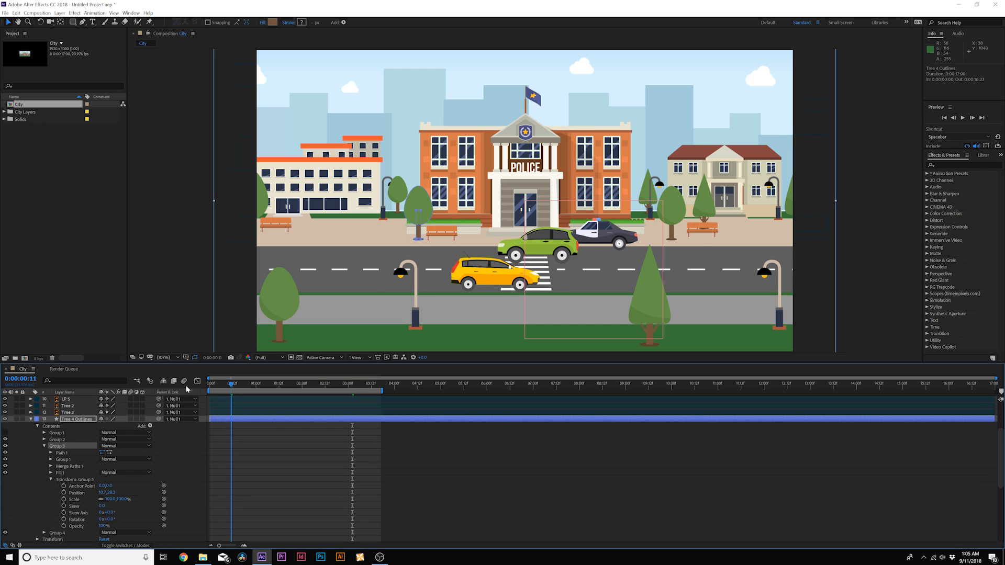
click(210, 379)
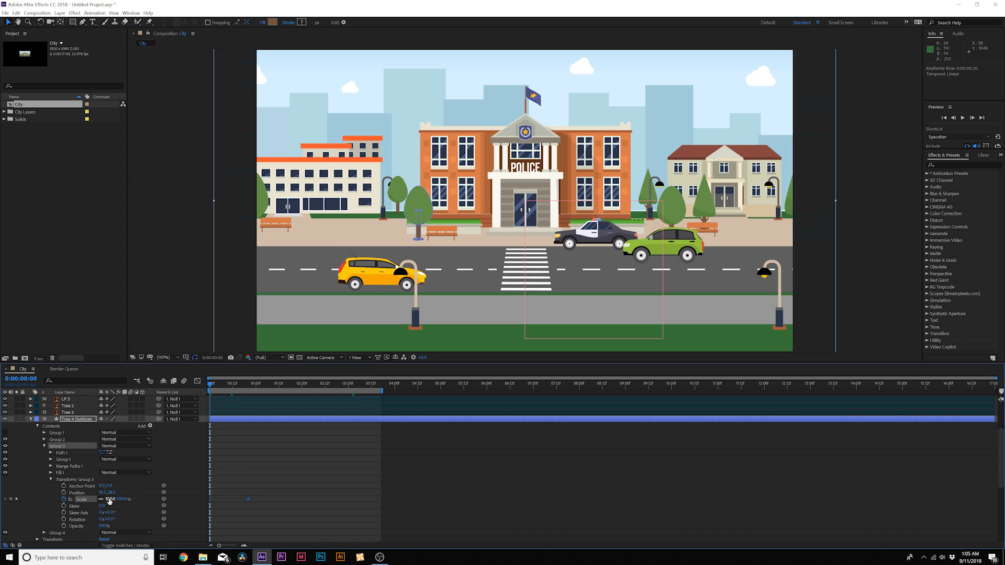
click(250, 382)
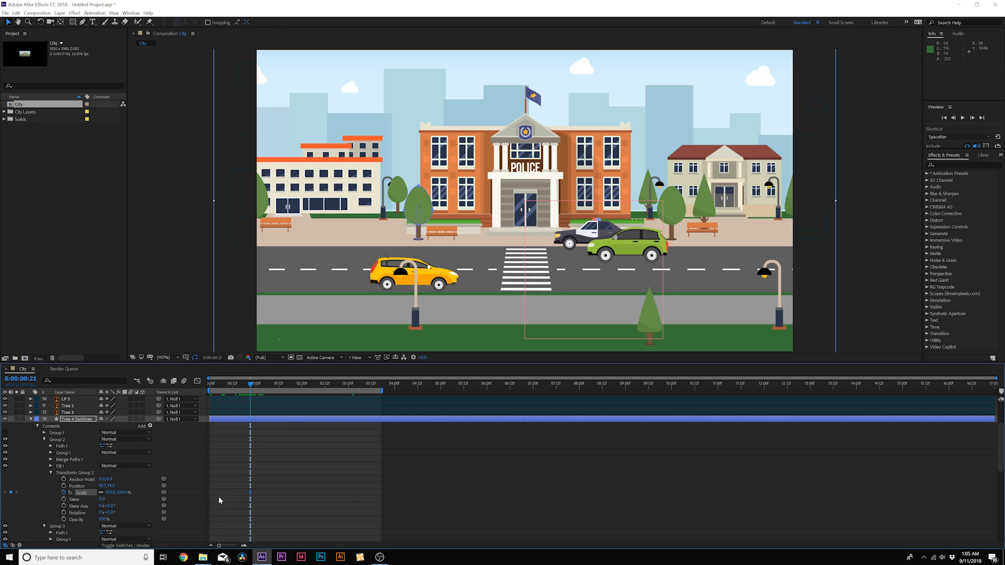
click(63, 486)
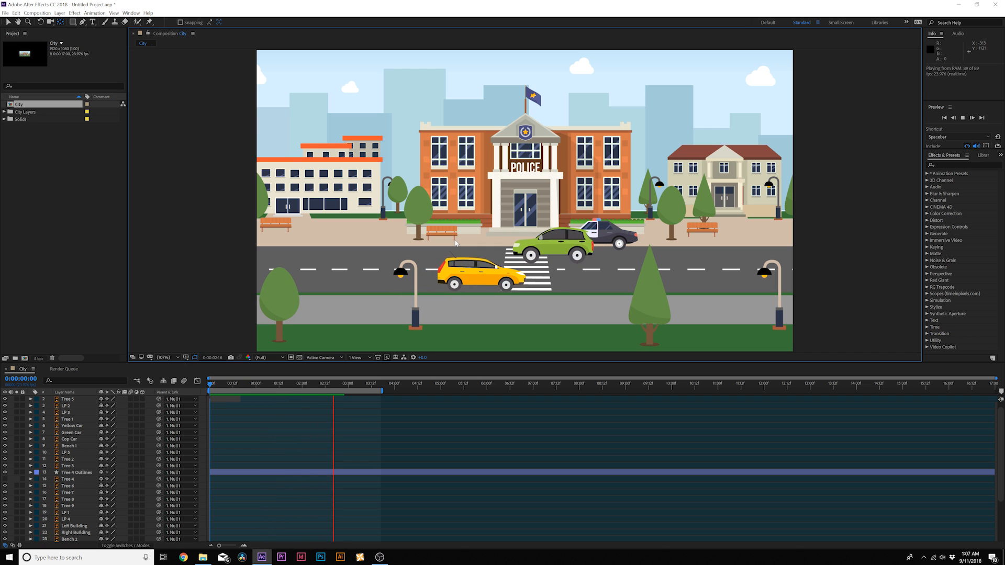
click(243, 383)
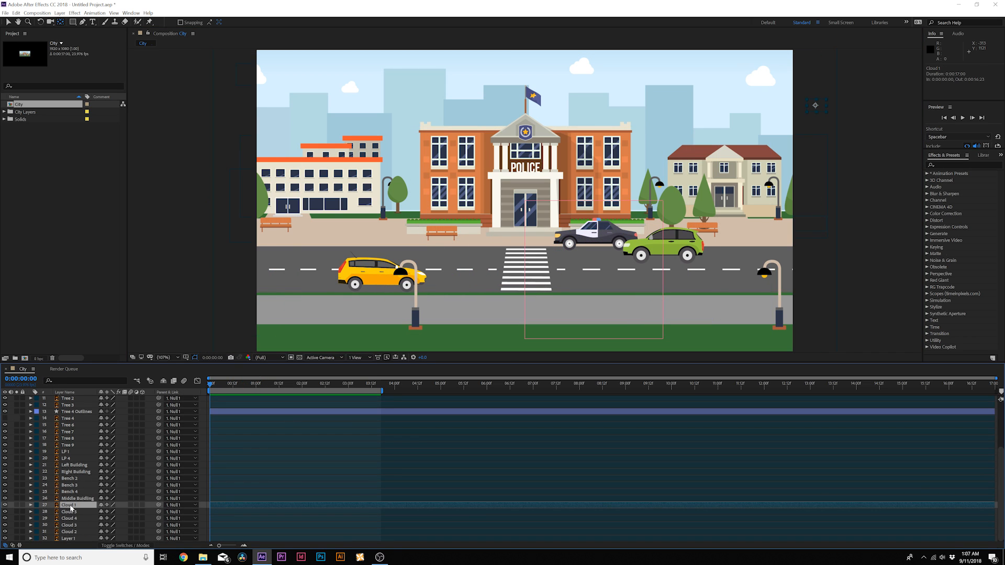
- Keyframe the Cloud layers' positions and preview the clouds drifting
click(30, 505)
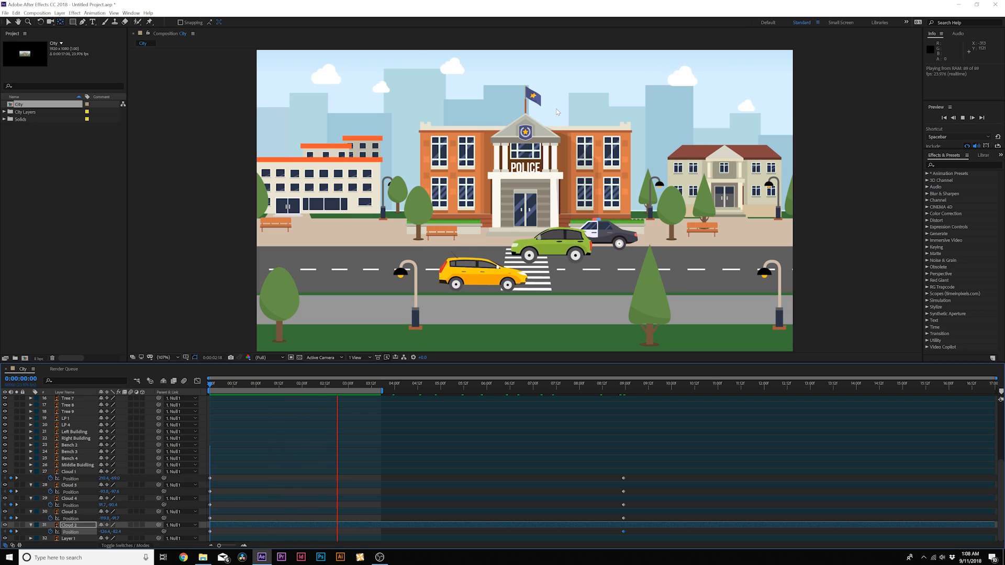
click(220, 383)
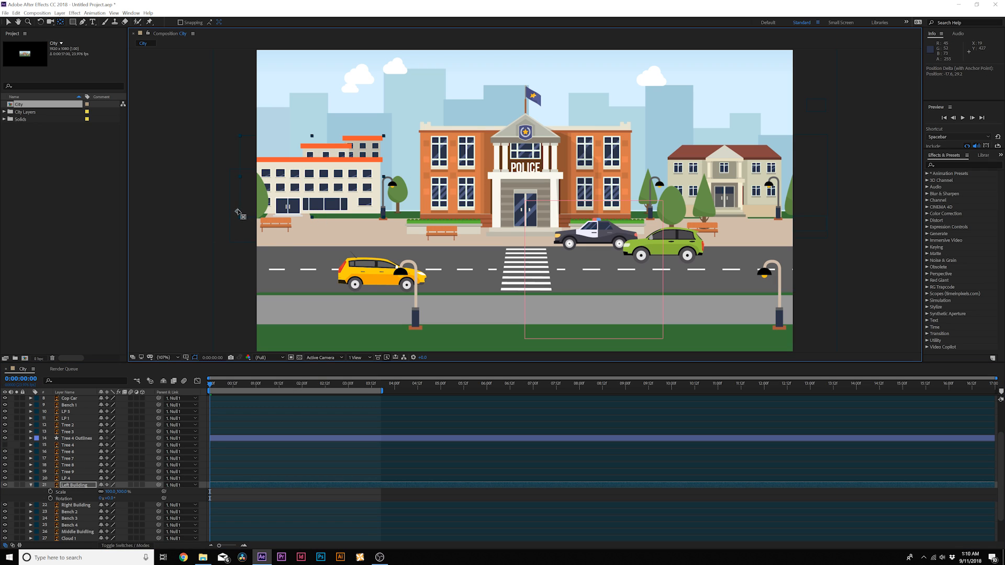
- Reposition Left Building's pivot and add eased Rotation keyframes so it swings in
click(31, 485)
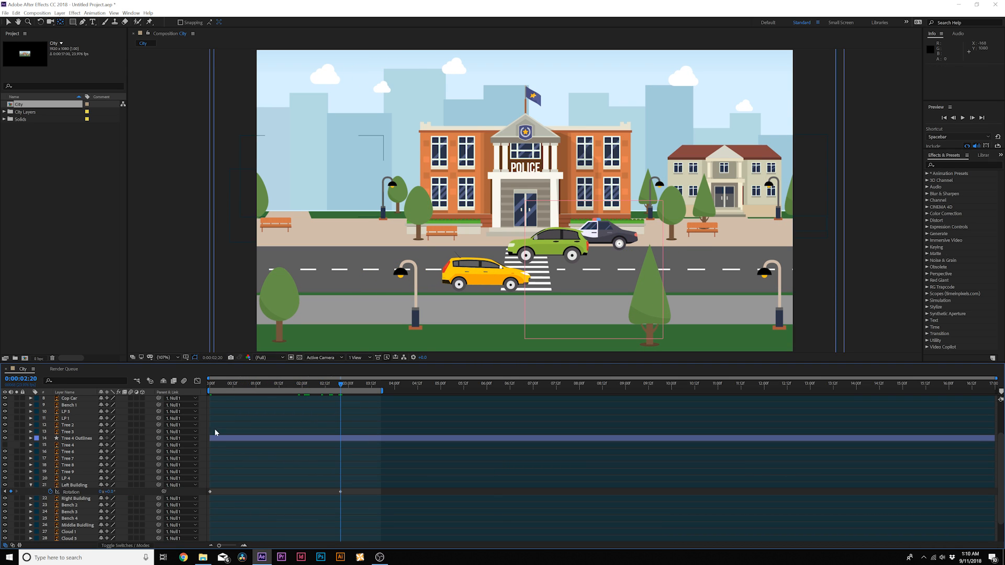
click(320, 383)
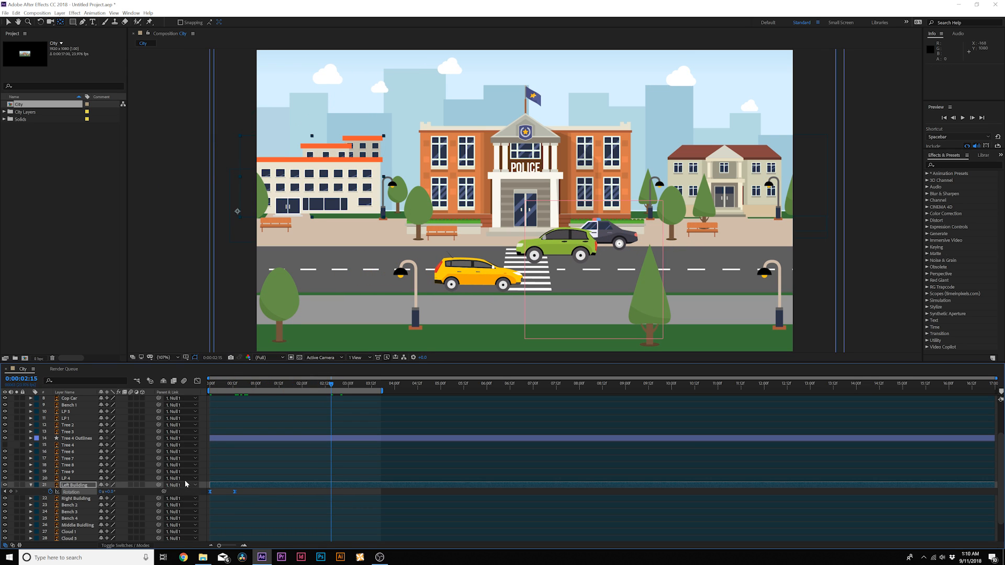
click(214, 383)
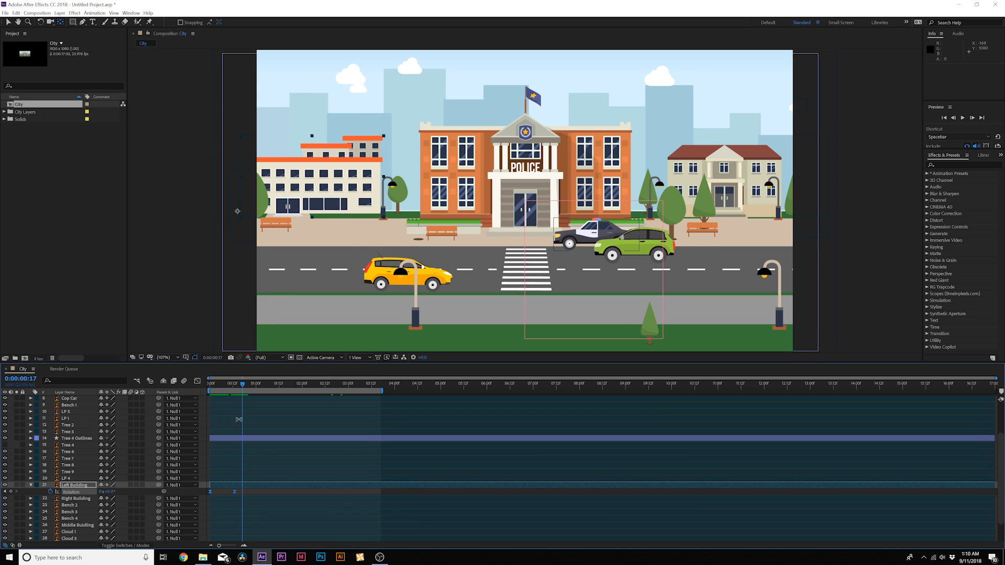
click(242, 383)
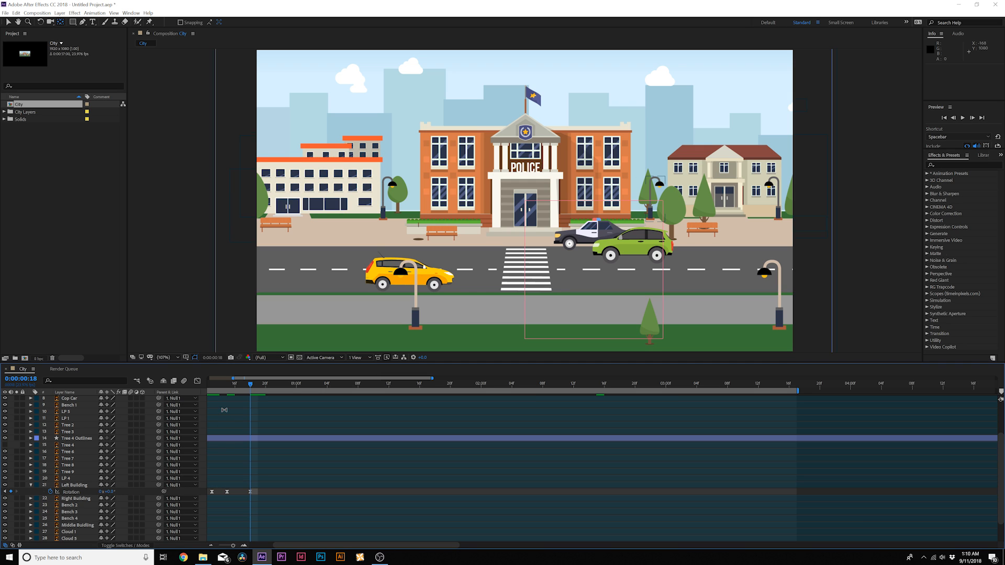
key(space)
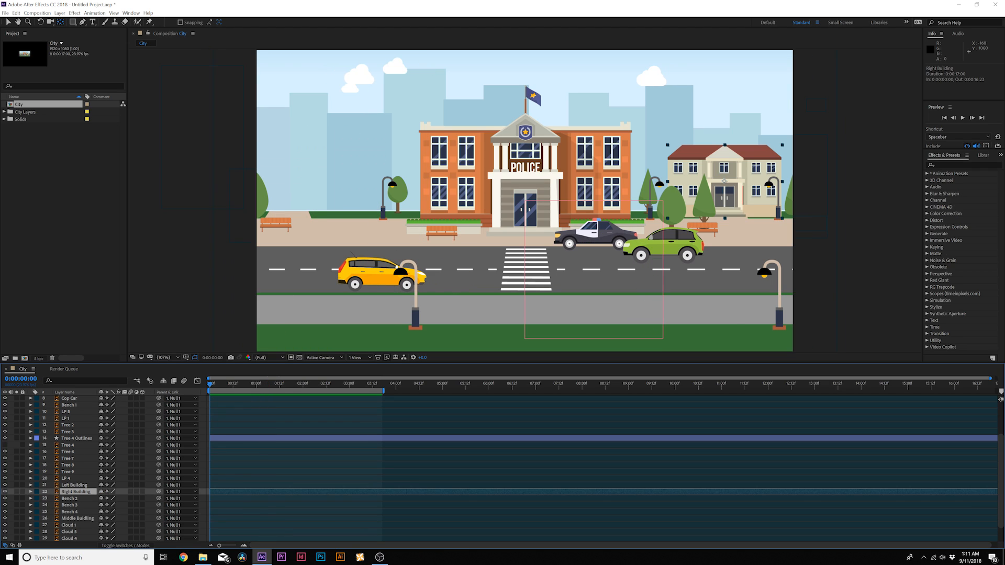
mouse_move(723, 185)
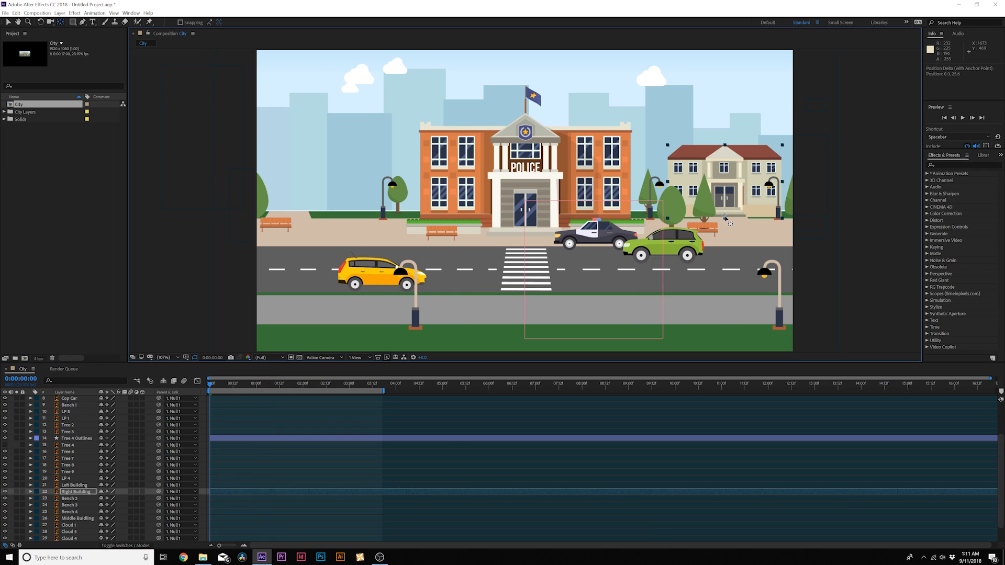
- Move Right Building's anchor point and preview the building animation
click(31, 491)
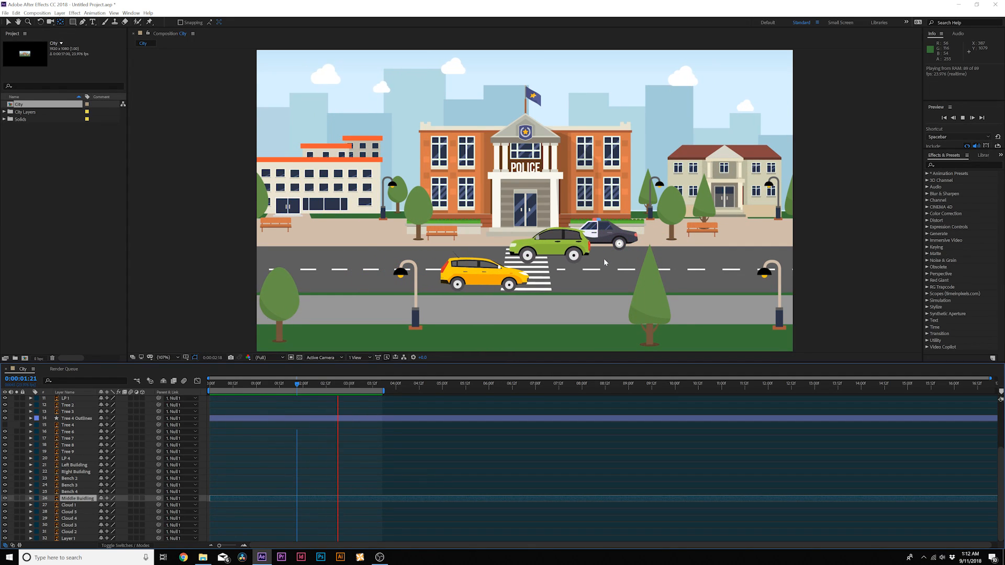
key(Space)
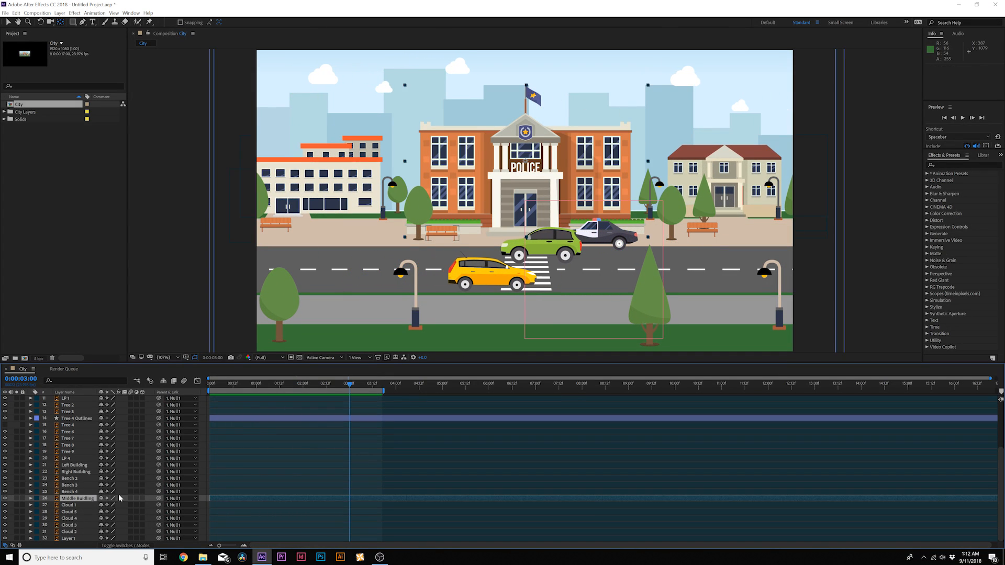
- Add a puppet pin to the flag on the Middle Building layer
click(147, 22)
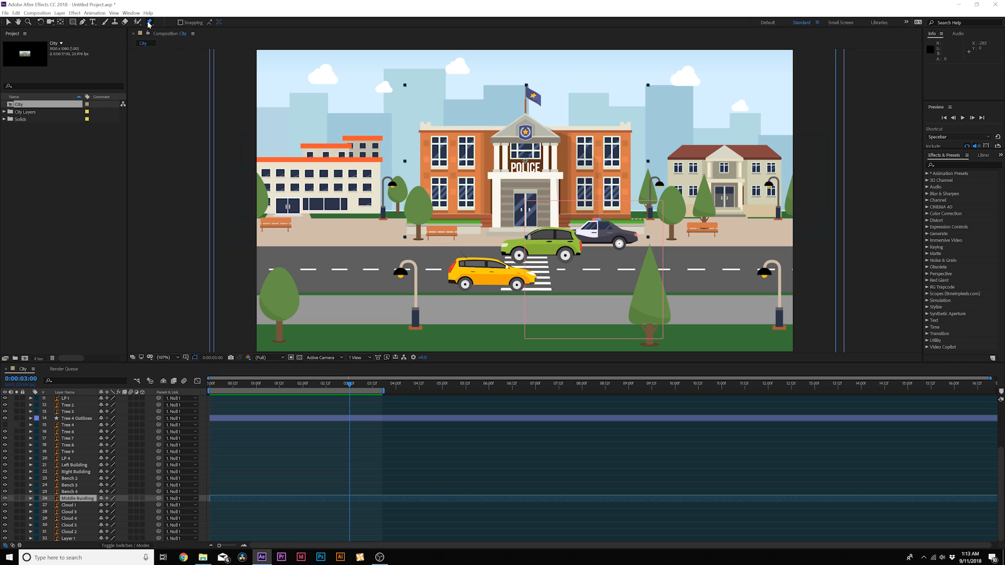
click(148, 22)
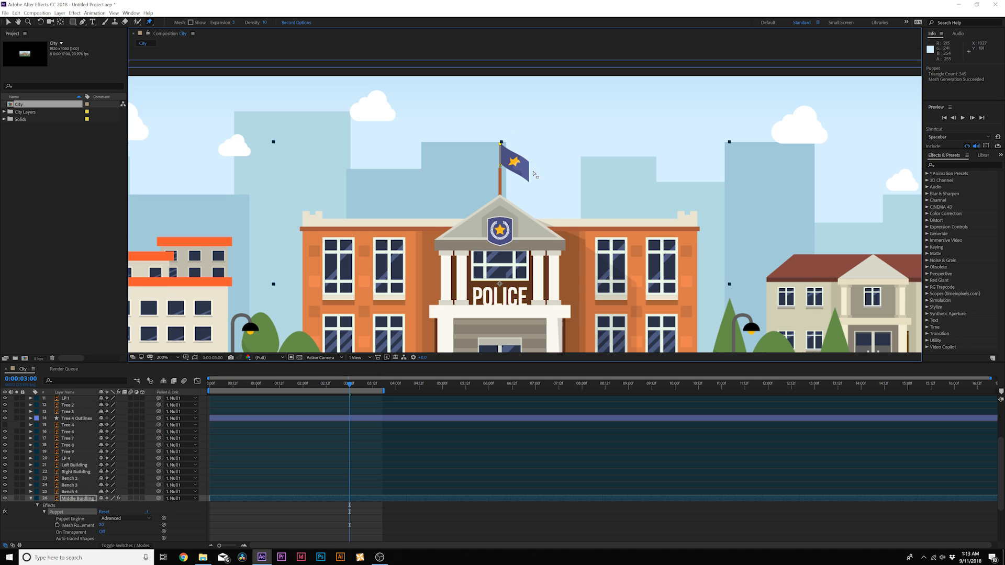
click(529, 169)
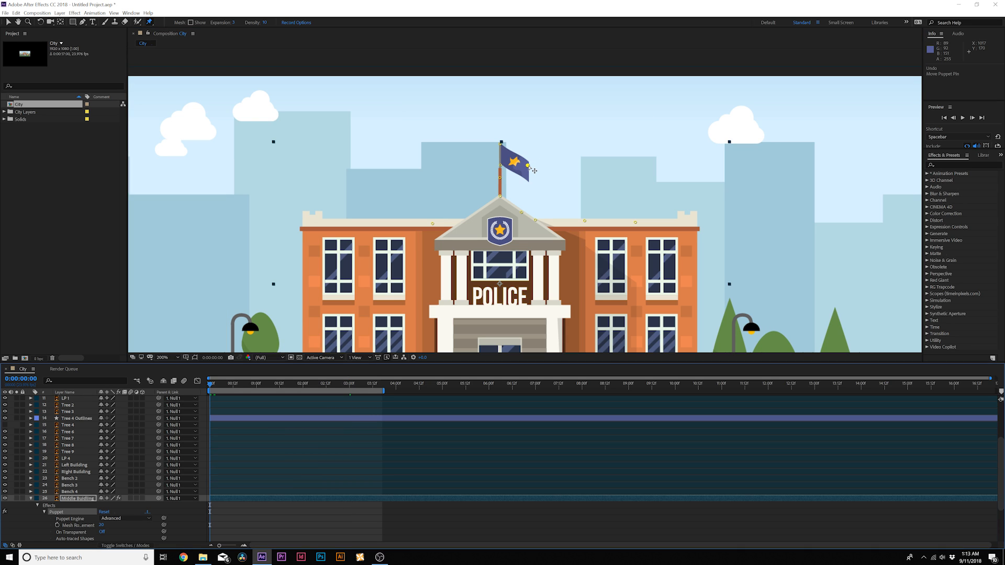
- Pose the flag pin at several times to keyframe a waving motion
click(265, 383)
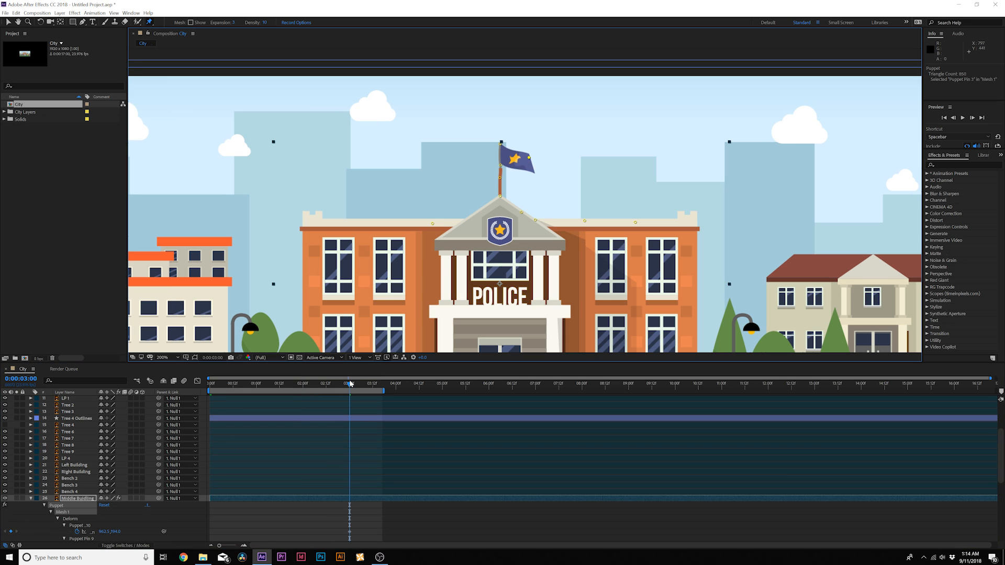
click(453, 383)
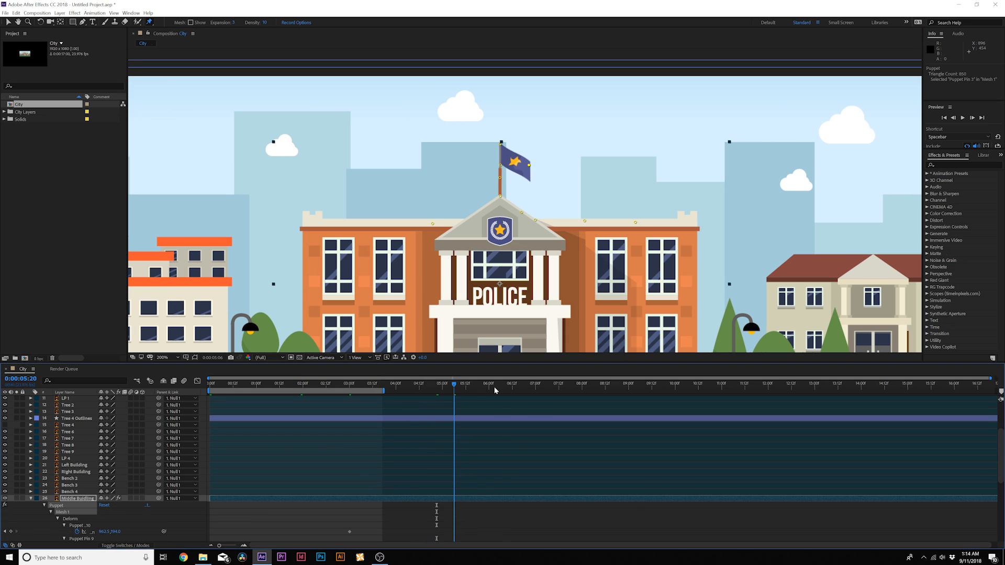
click(528, 383)
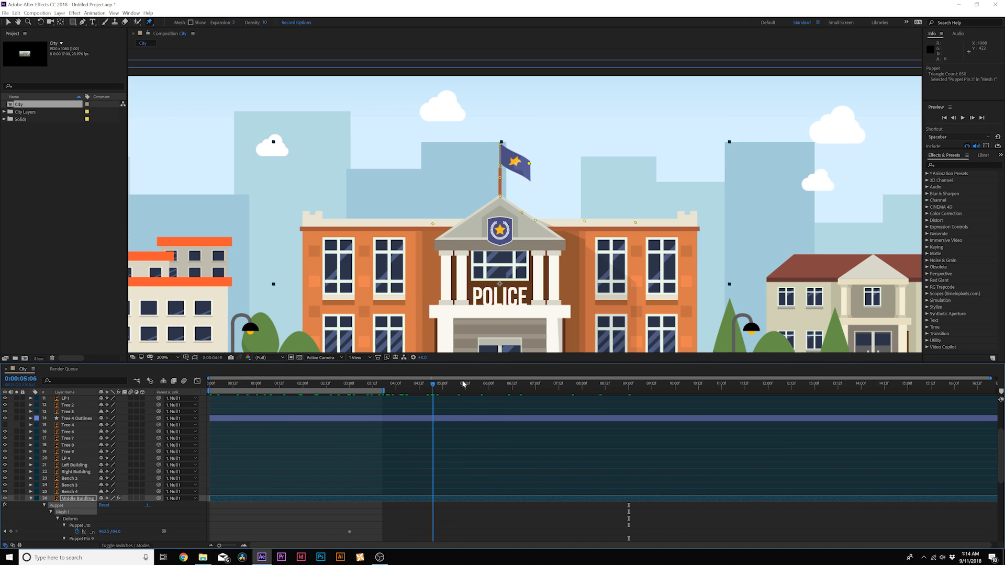
click(576, 383)
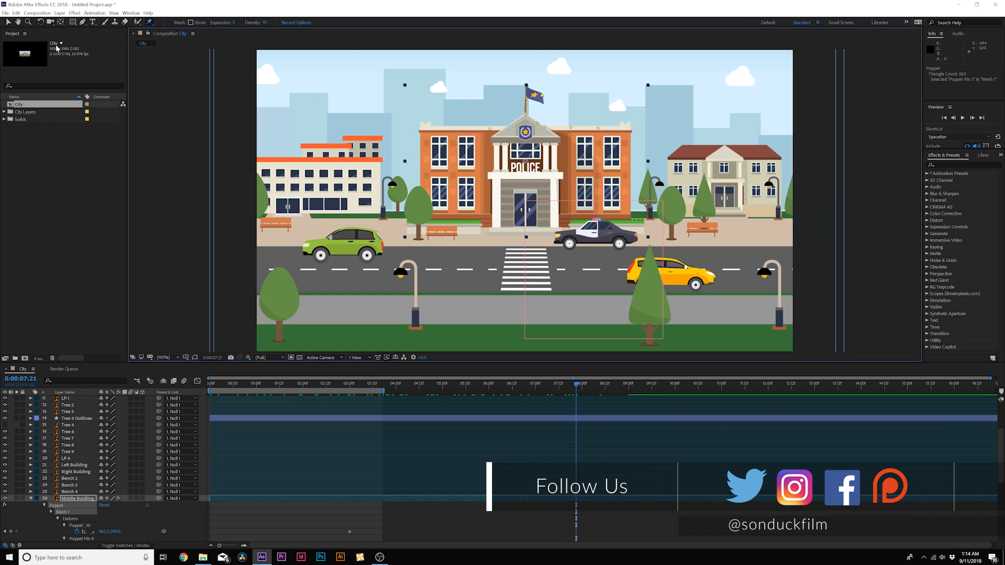
mouse_move(529, 305)
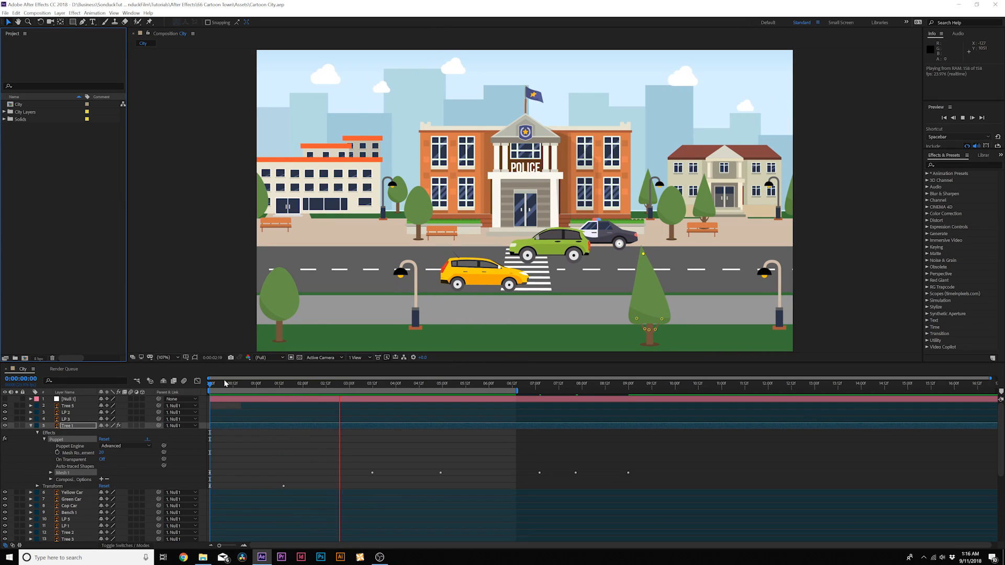
- Collapse the Tree 1 layer properties and stop the animation preview
click(492, 382)
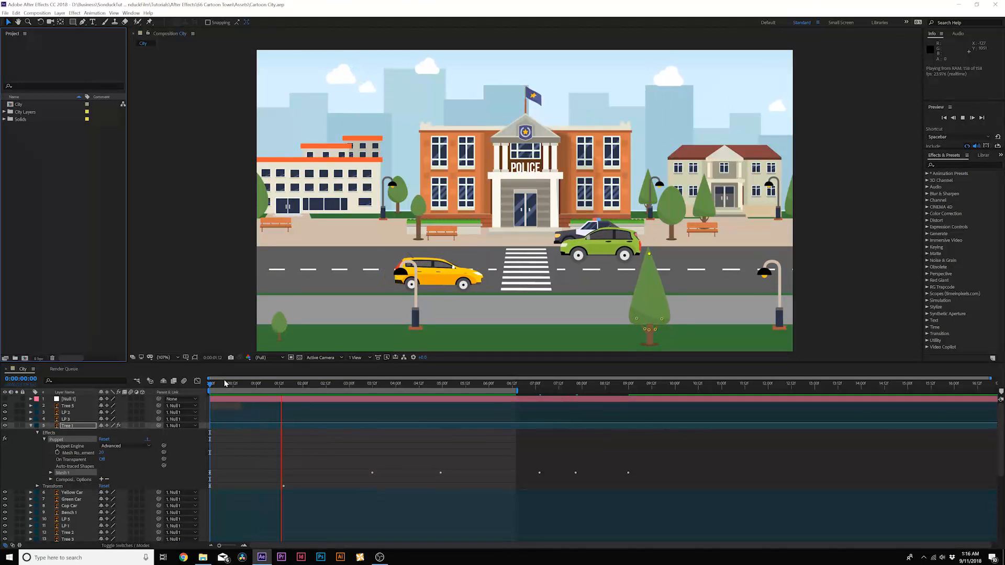
click(375, 383)
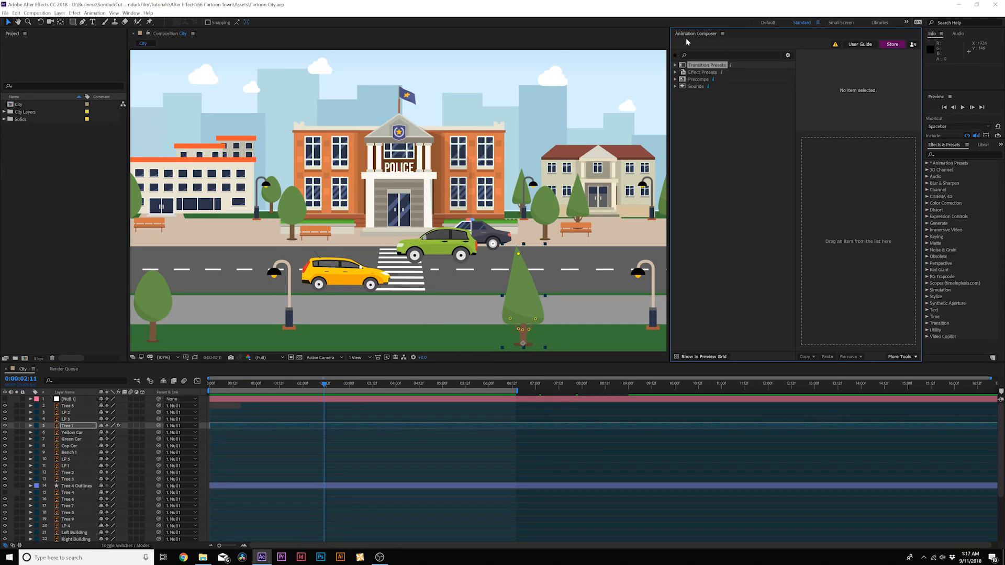
mouse_move(713, 41)
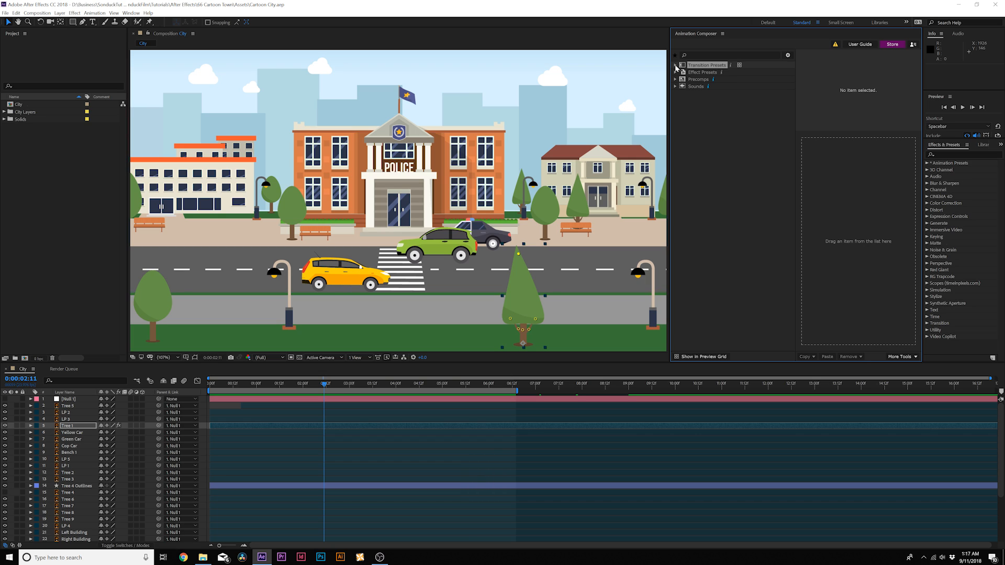
- Preview the Bounce Position & Scale 3, Ease Position & Scale 4 and Bounce Position & Scale 1 presets
click(675, 65)
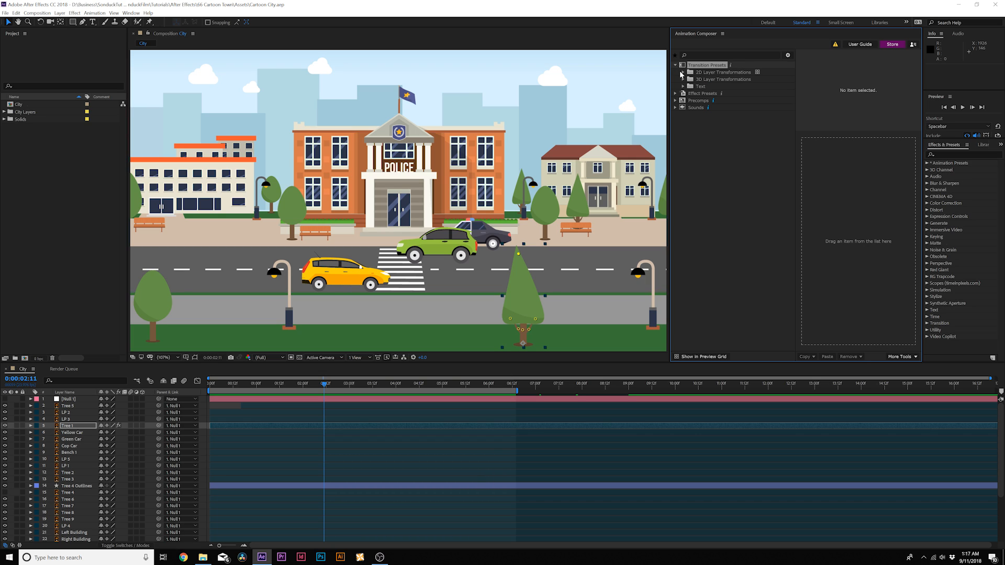
click(683, 72)
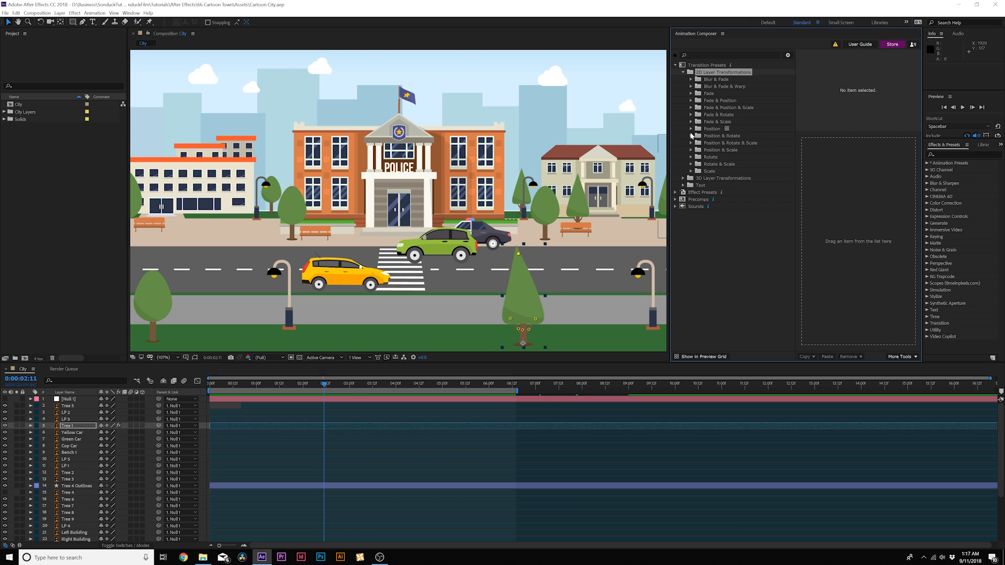
click(691, 149)
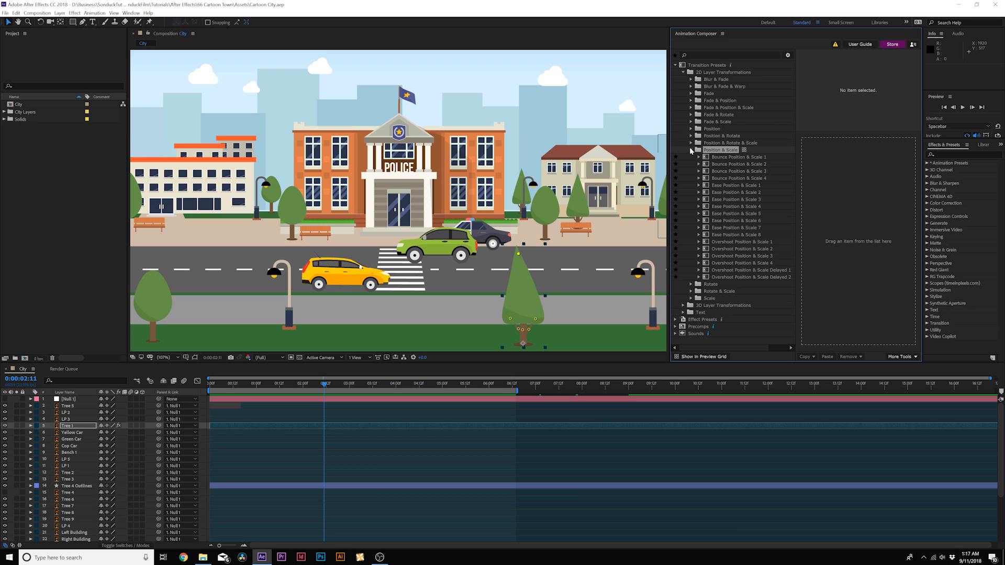
click(738, 171)
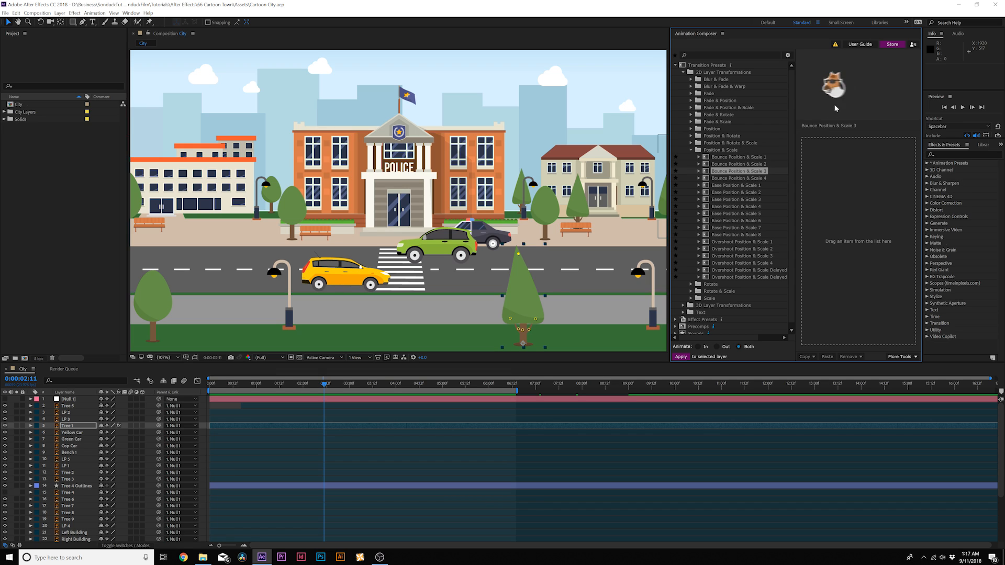
mouse_move(742, 211)
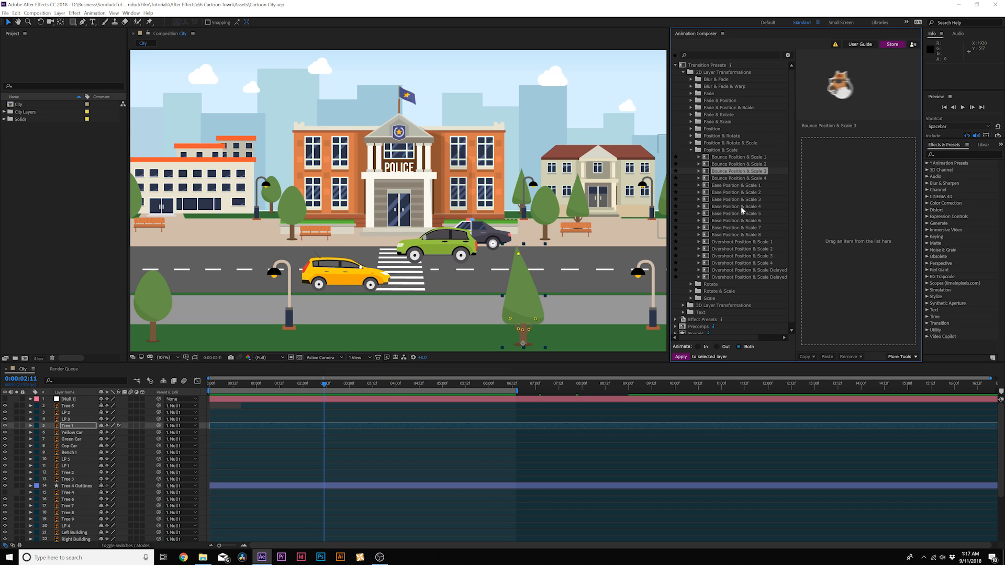
click(736, 205)
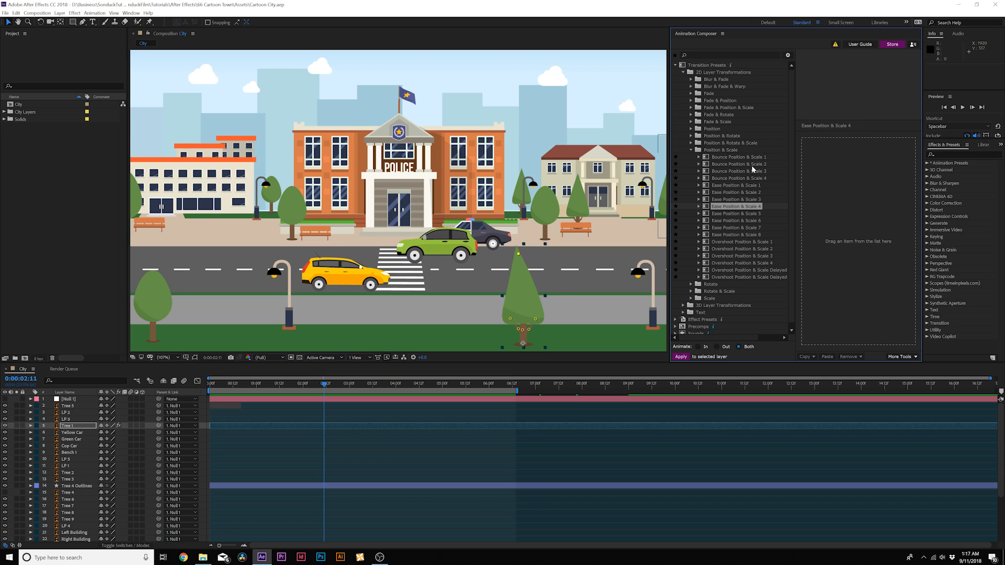
click(736, 156)
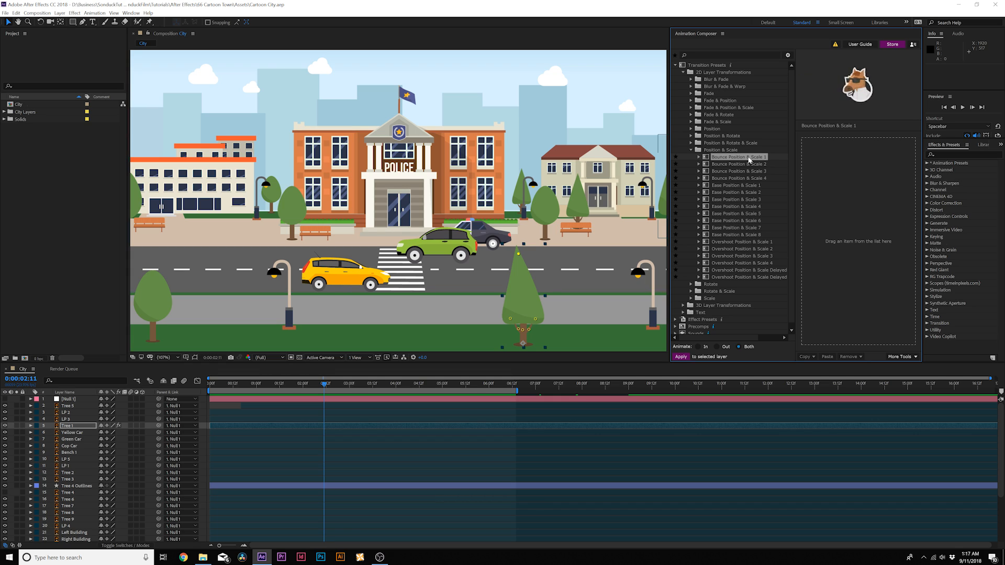
mouse_move(140, 403)
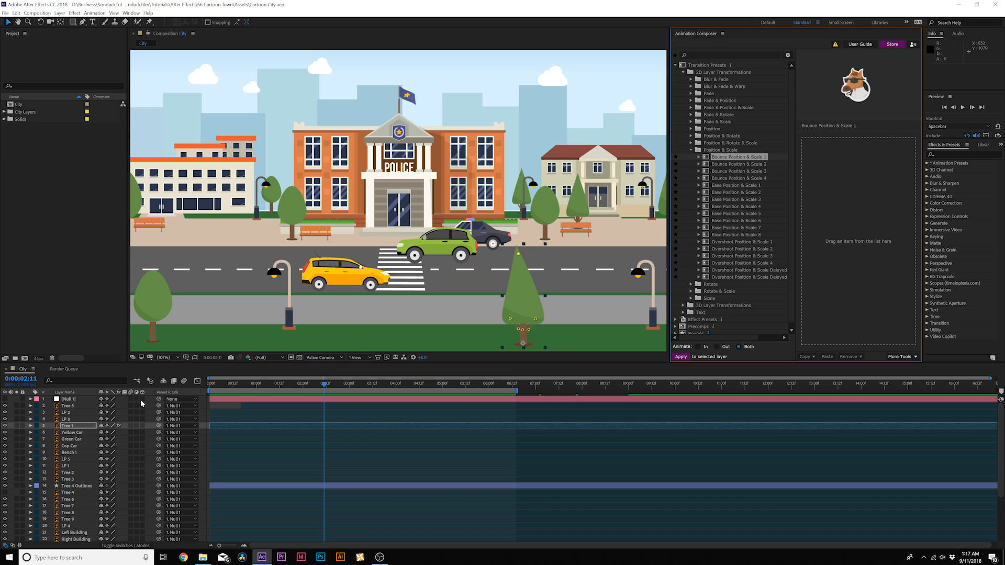
click(69, 446)
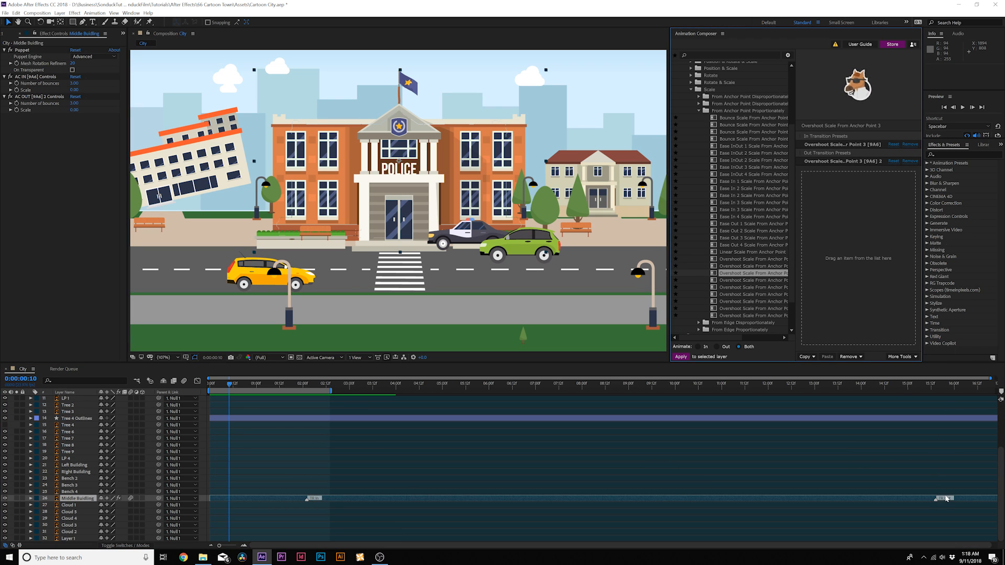
- Apply the Overshoot Scale transition to the selected tree layers
click(974, 391)
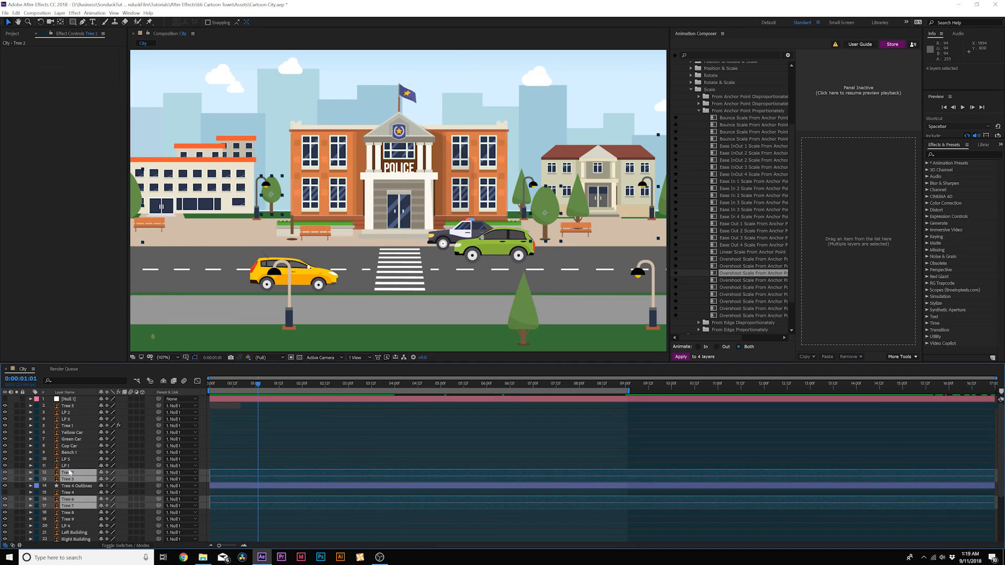
click(68, 512)
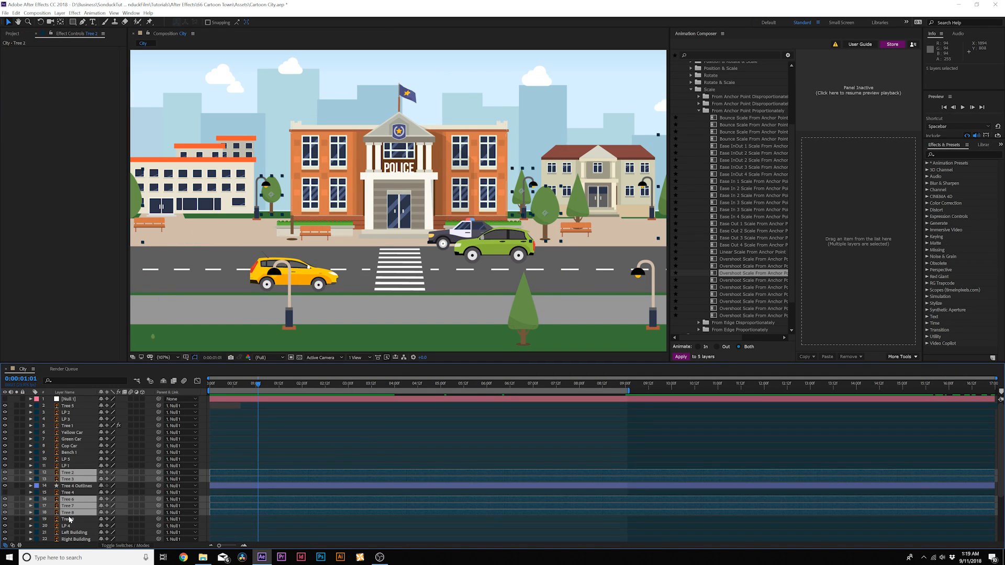
click(69, 519)
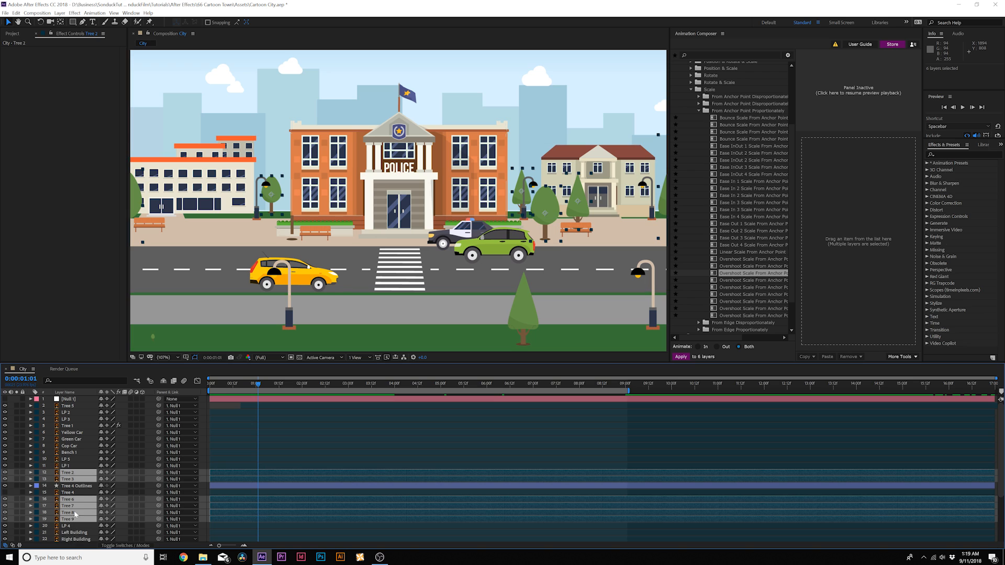
scroll(up, 3)
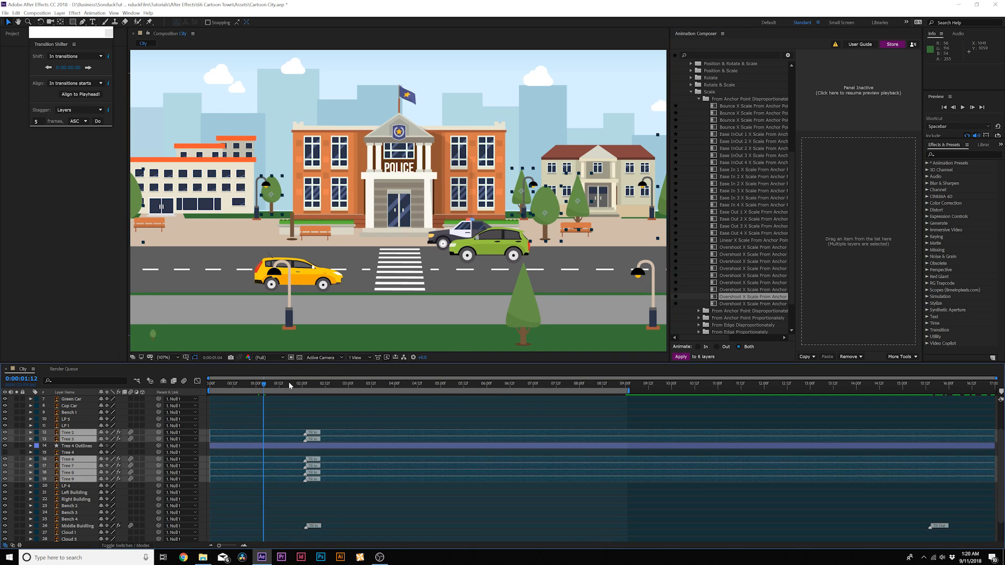
- Stagger the tree transitions by layers, five frames apart
click(239, 383)
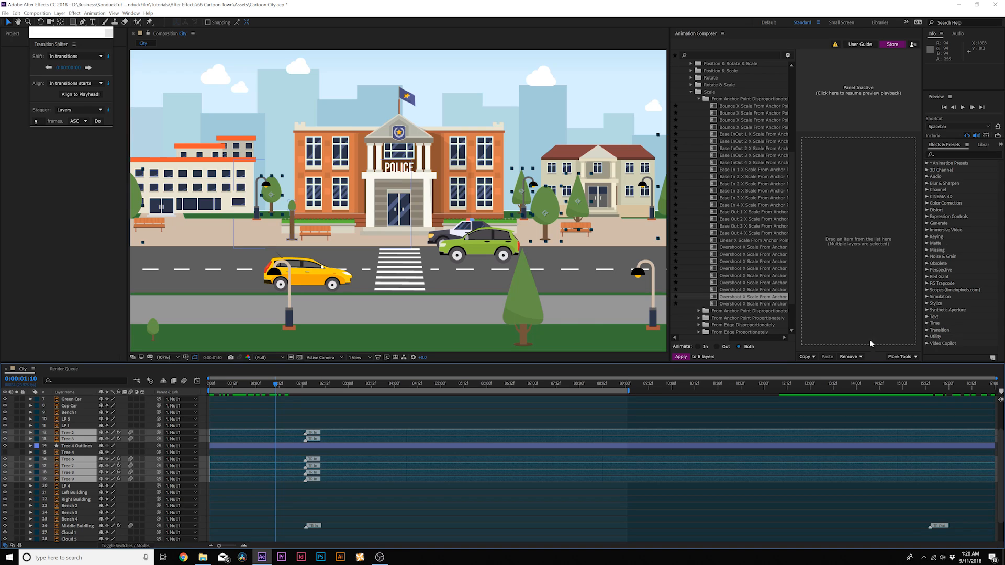
click(899, 356)
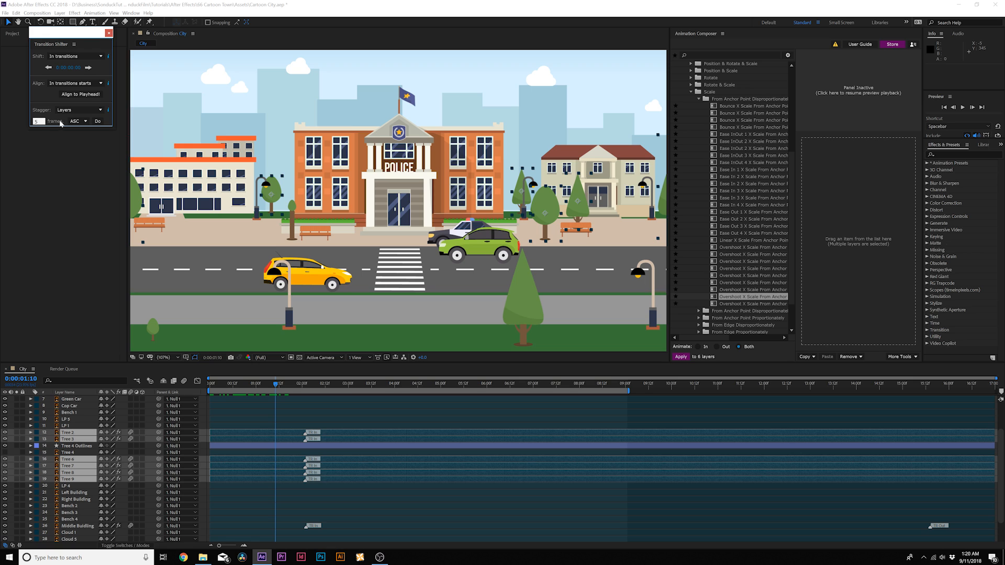
click(98, 121)
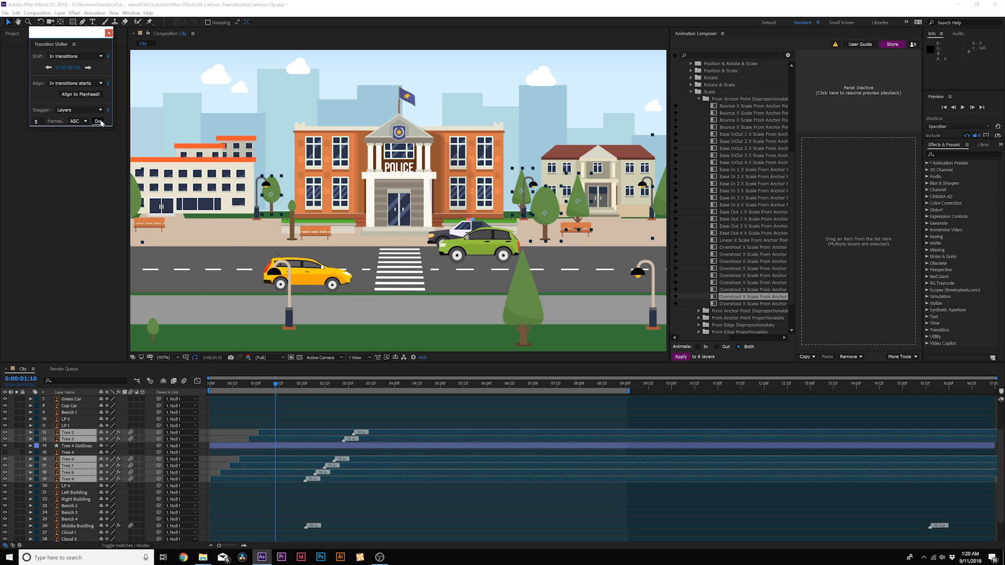
- Scrub the timeline to watch the trees pop in one after another
click(249, 383)
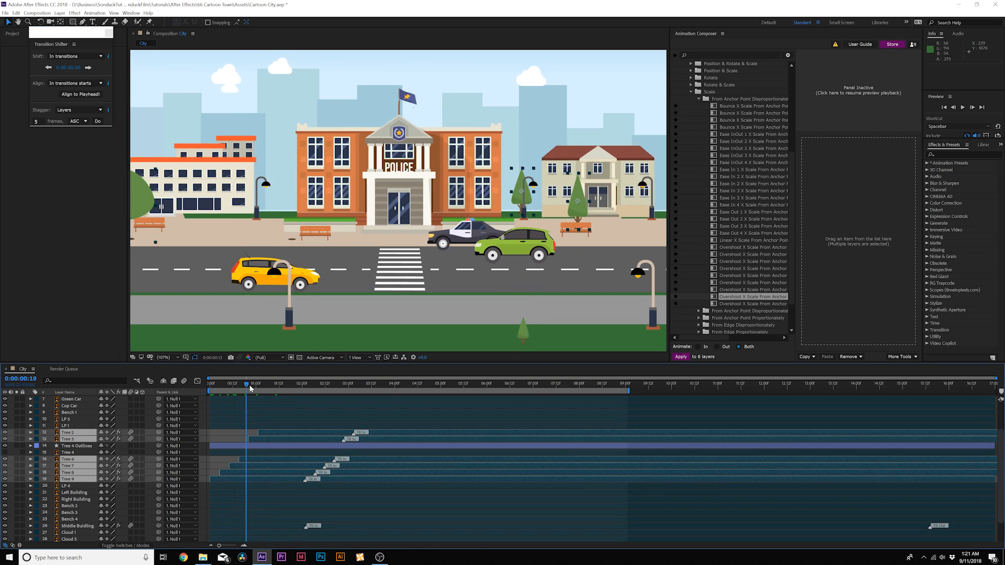
click(319, 383)
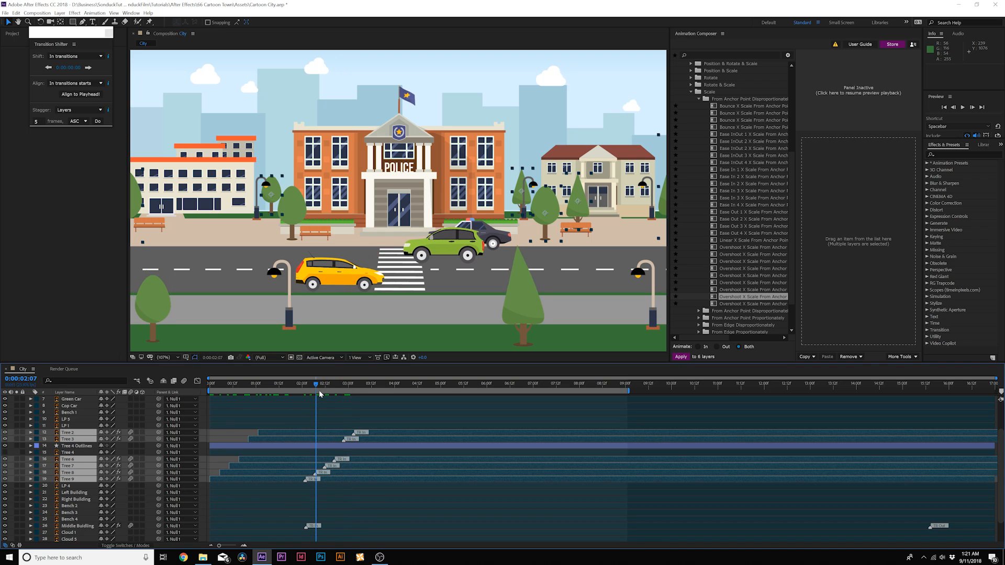
click(211, 382)
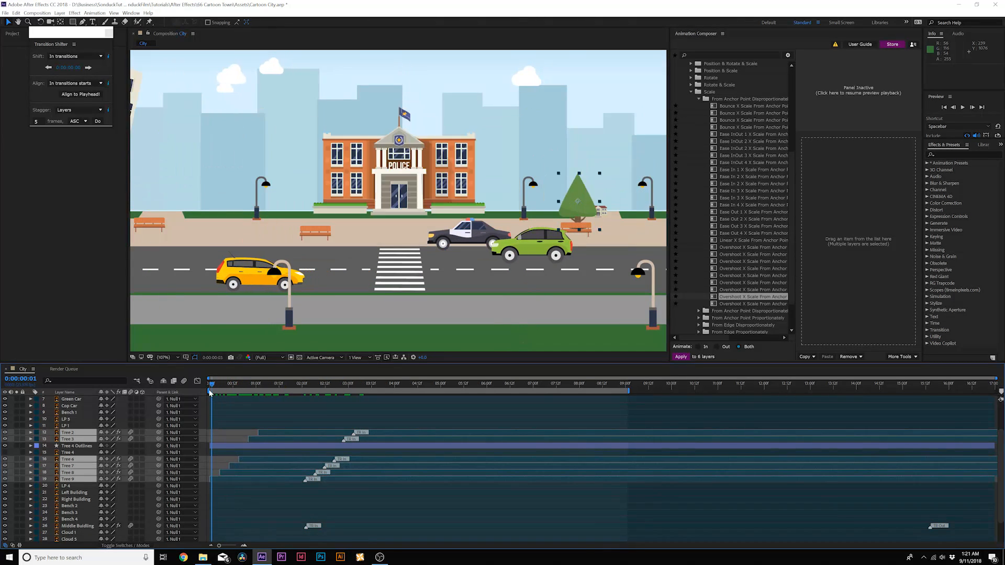